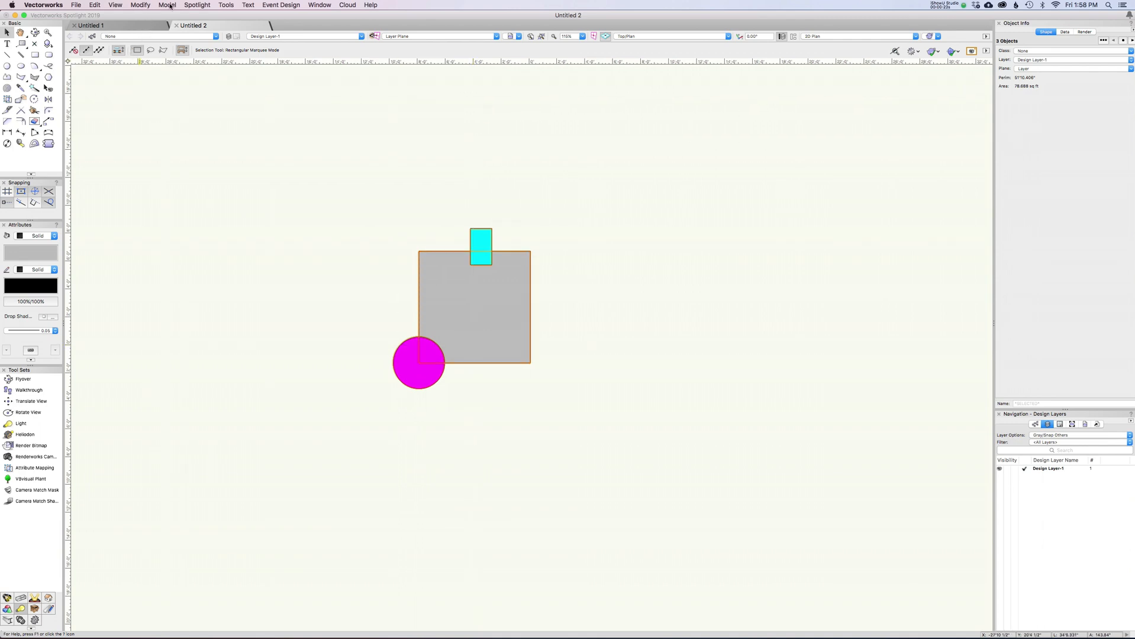
# - Make the three shapes into symbol 'evan 01', drag out copies and move the top instance
pyautogui.click(140, 5)
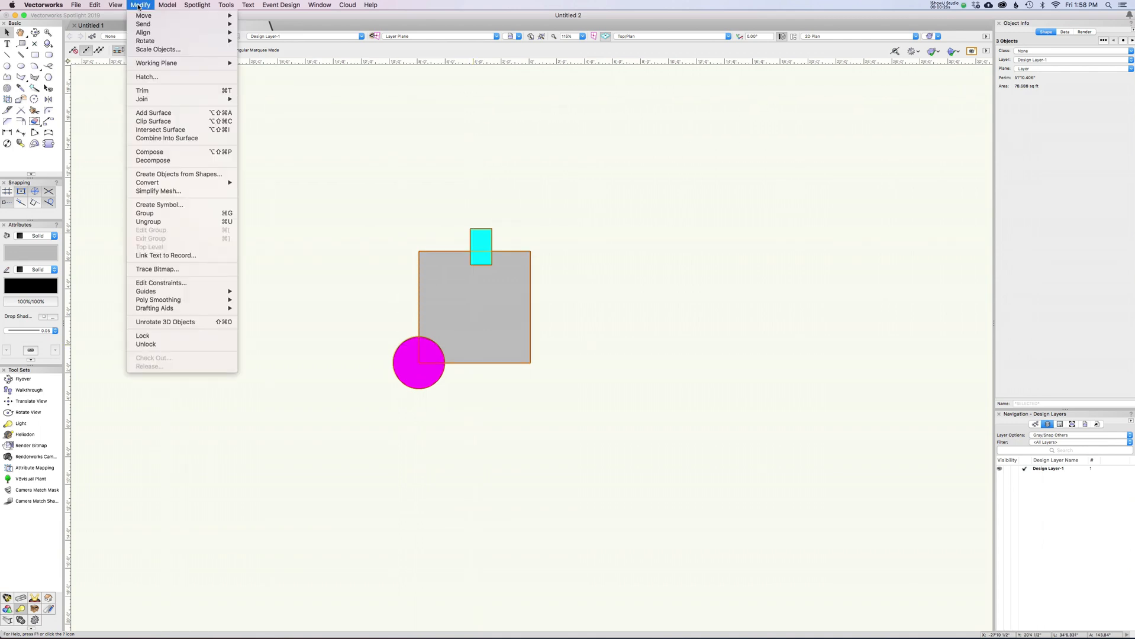
pyautogui.click(159, 204)
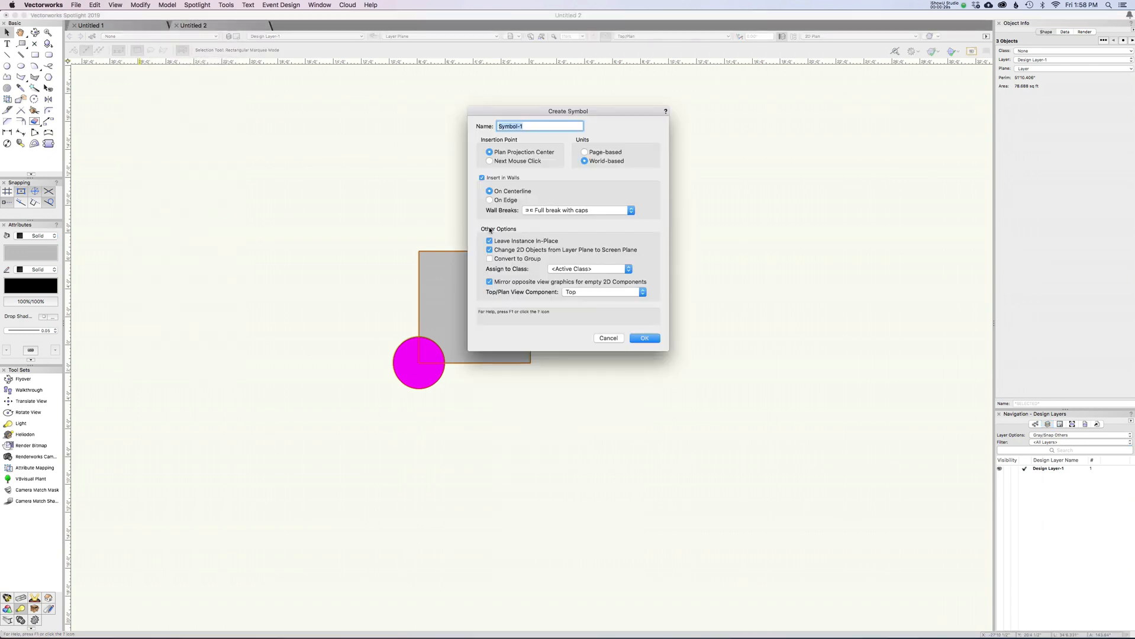
pyautogui.write('evan 01')
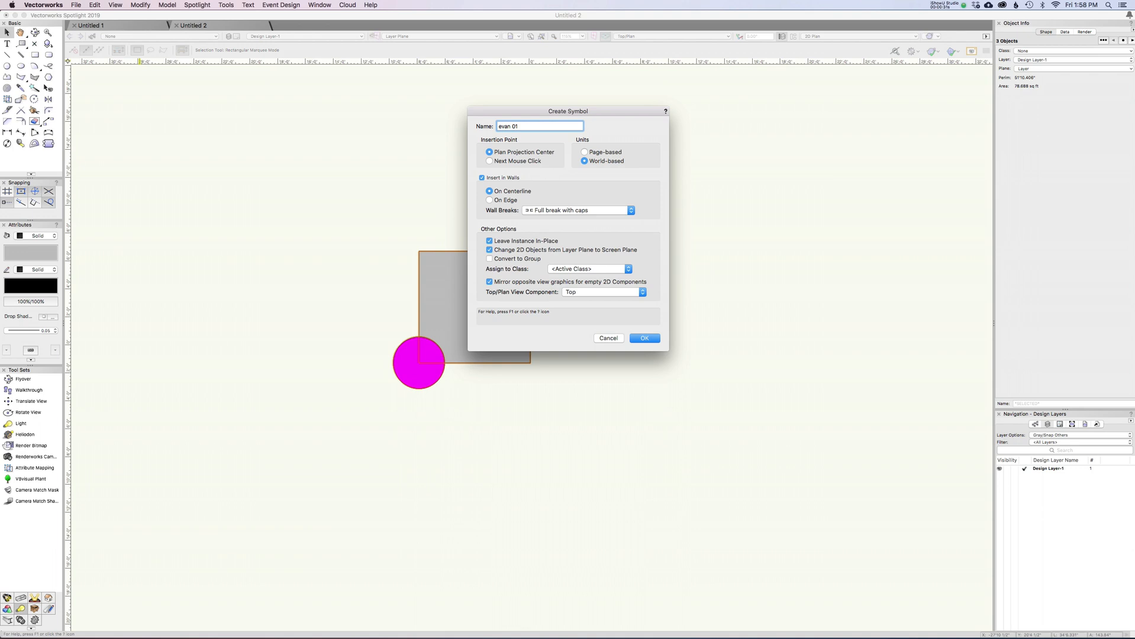
pyautogui.click(643, 338)
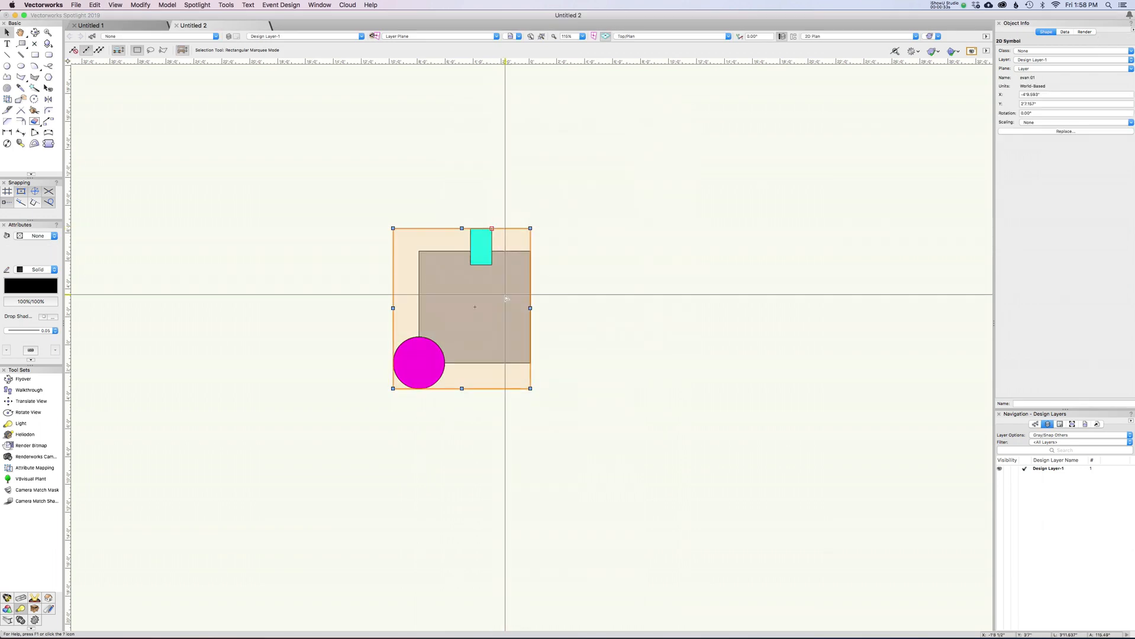
pyautogui.moveTo(475, 307); pyautogui.dragTo(703, 308)
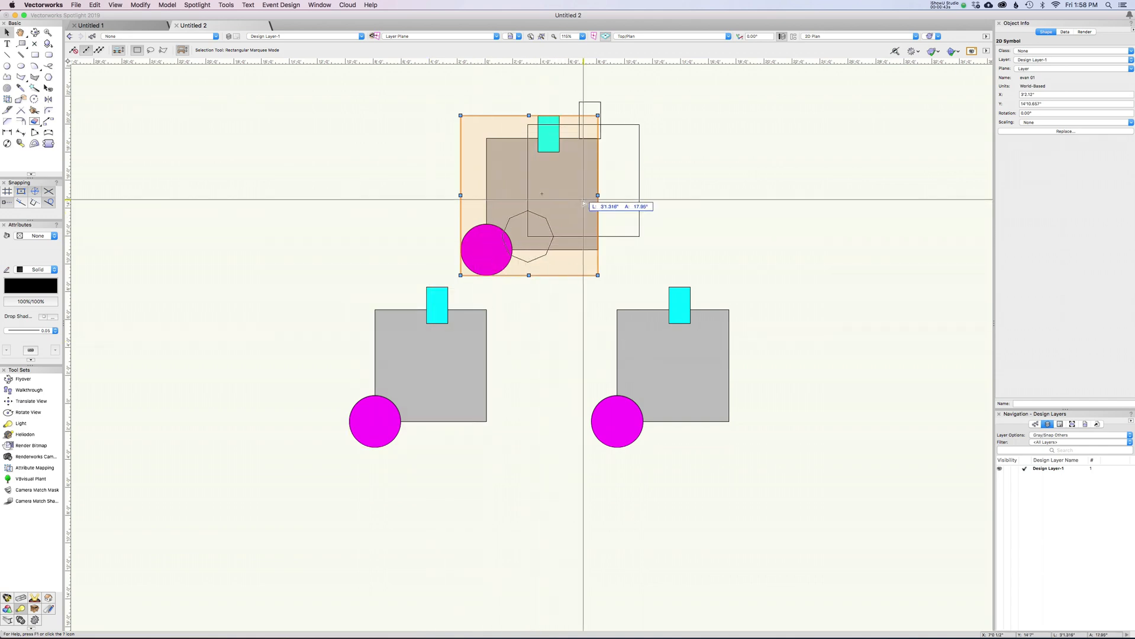
pyautogui.moveTo(528, 196); pyautogui.dragTo(569, 181)
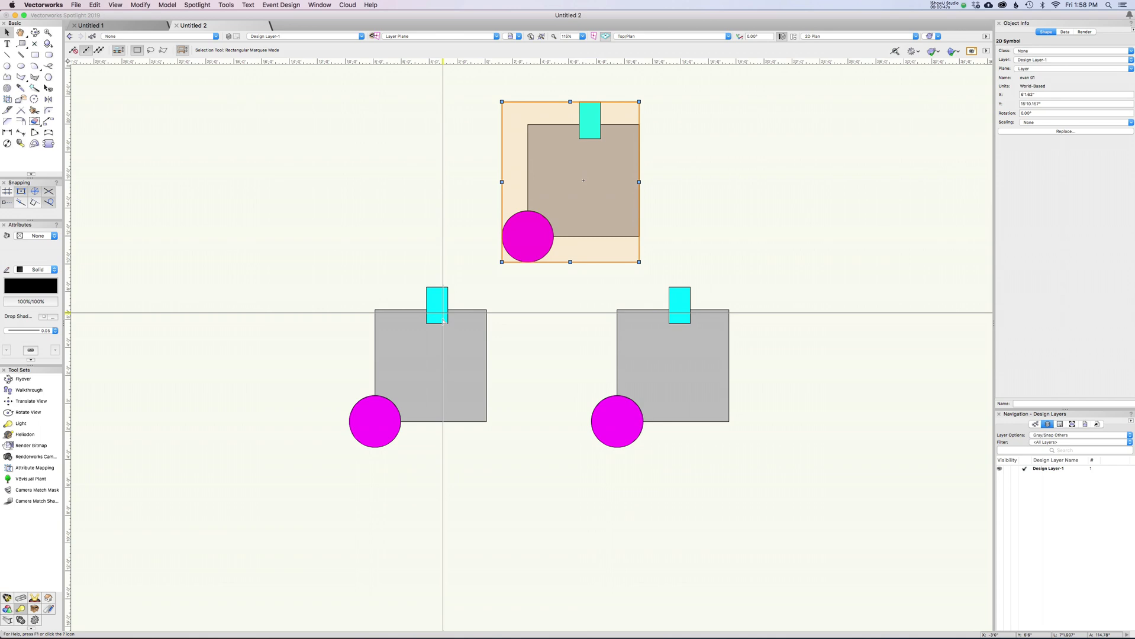
# - Edit evan 01's 2D components: blue tab on the right, circle top-left, then exit
pyautogui.doubleClick(418, 365)
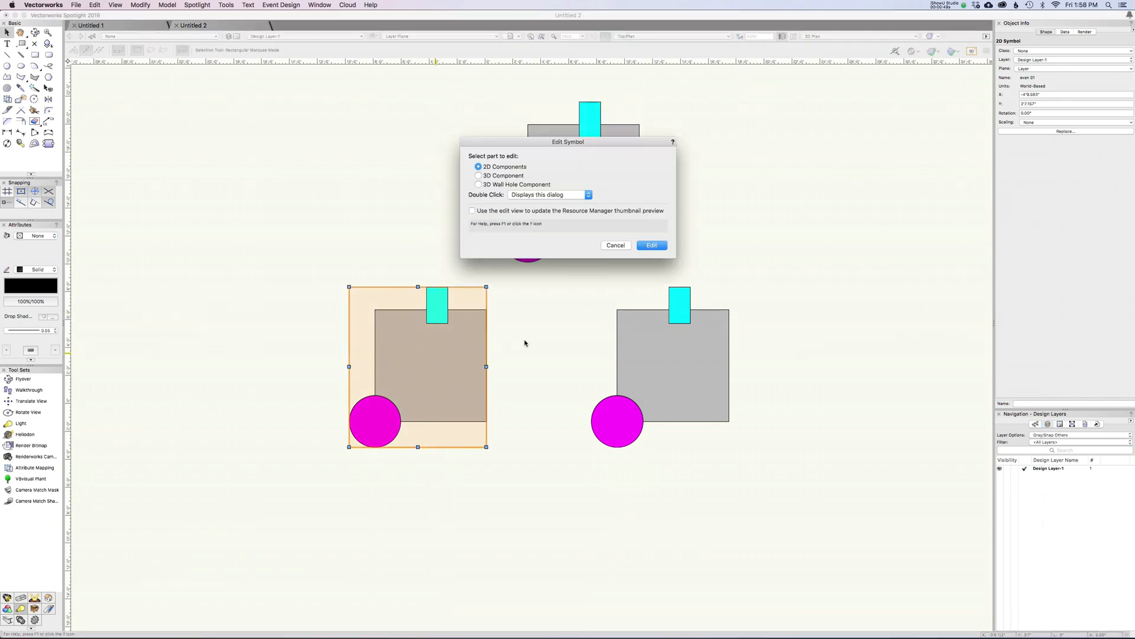
pyautogui.click(650, 244)
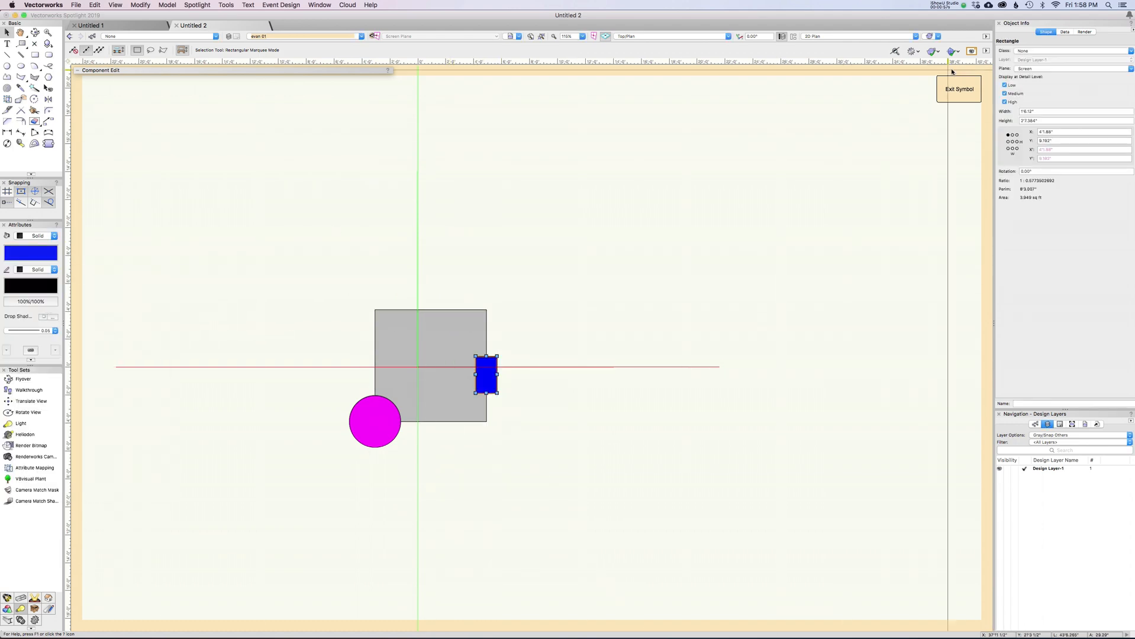
pyautogui.click(958, 89)
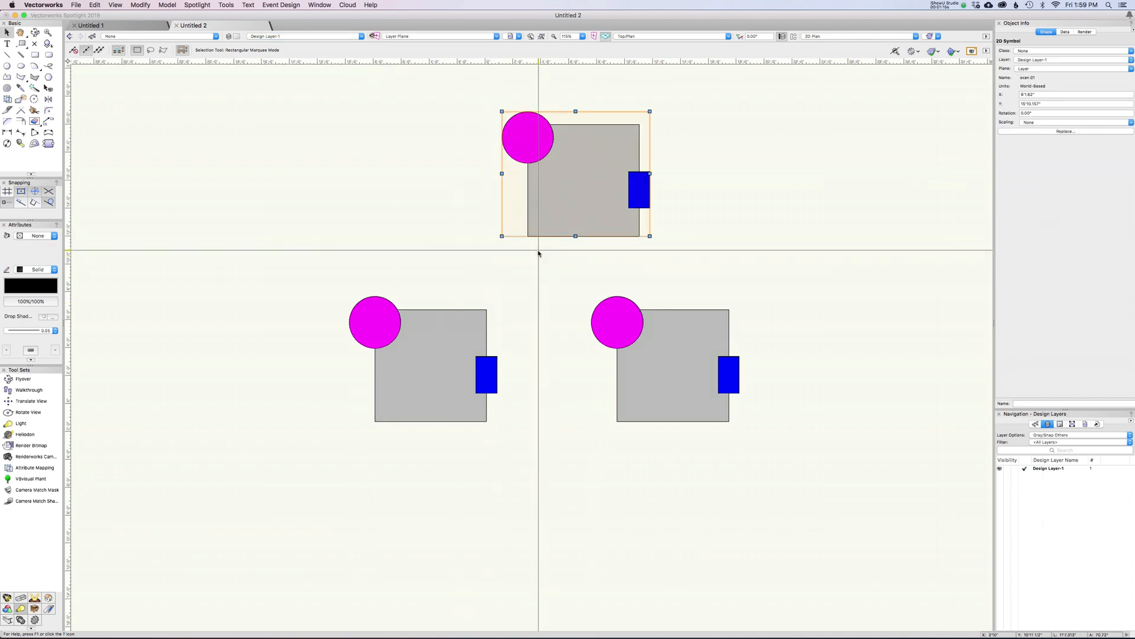
# - In the Resource Manager, pick Untitled 2 and choose Edit 2D Components for evan 01
pyautogui.click(318, 6)
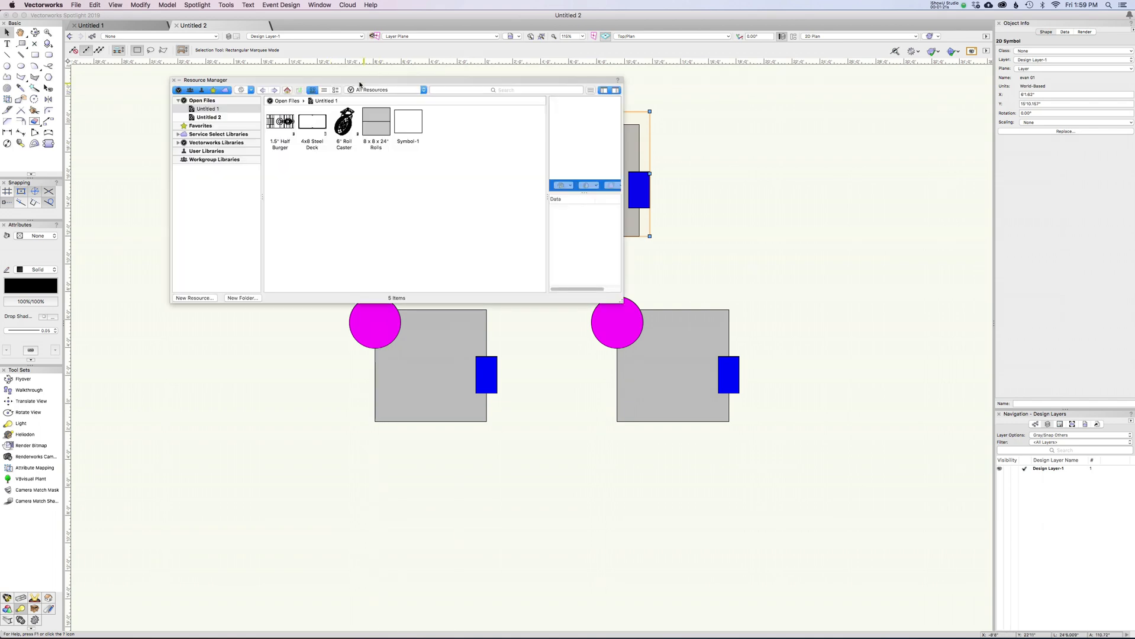
pyautogui.click(208, 117)
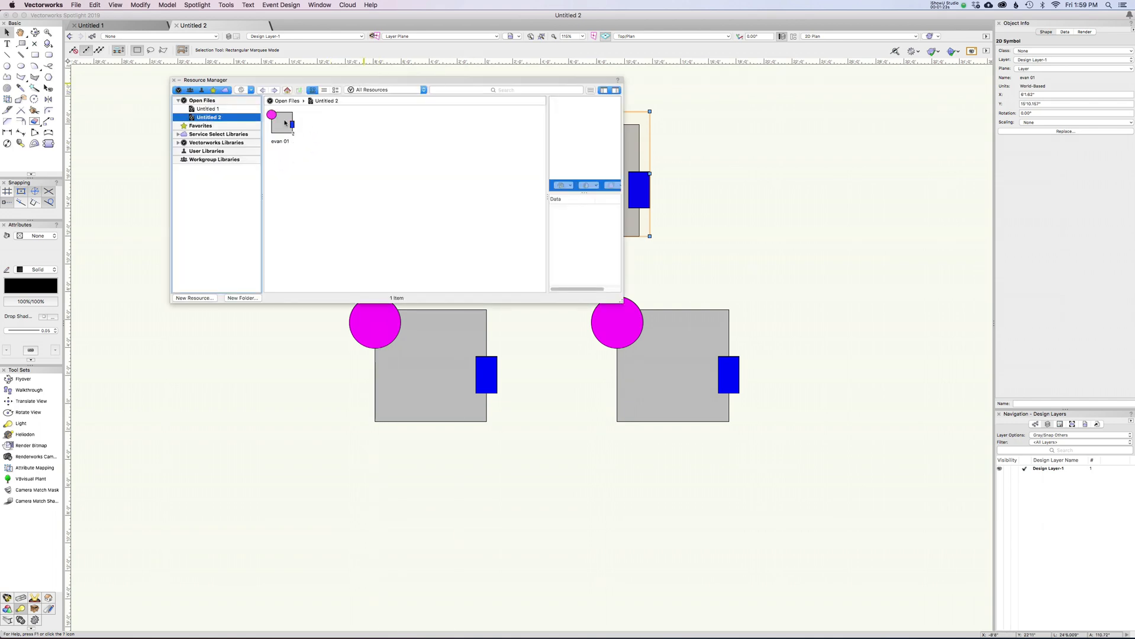
pyautogui.rightClick(281, 122)
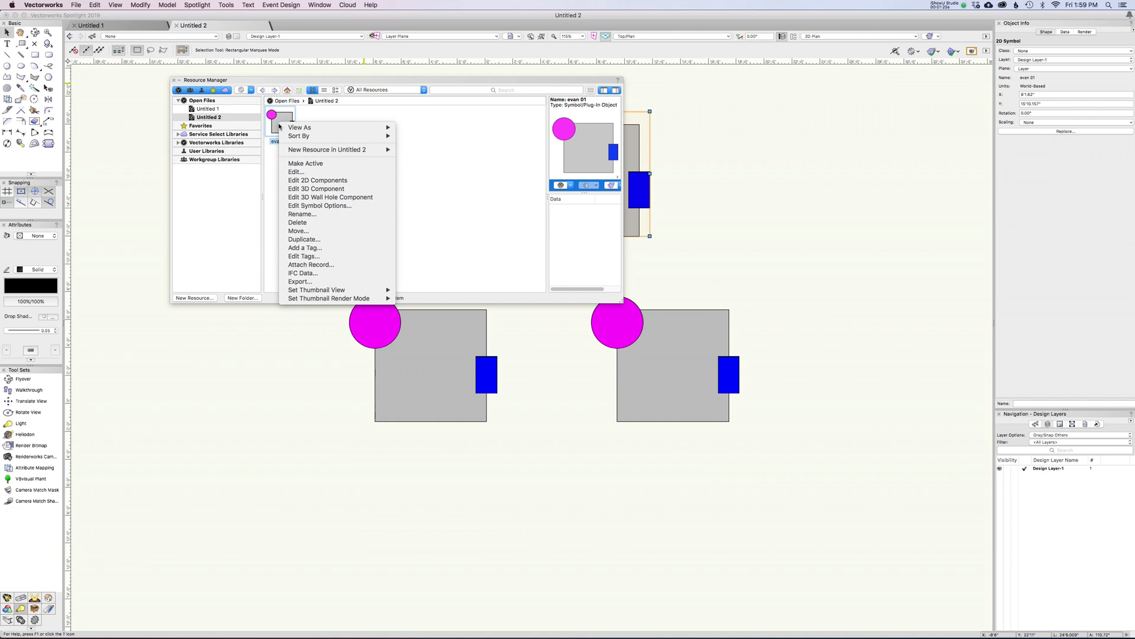
pyautogui.moveTo(315, 189)
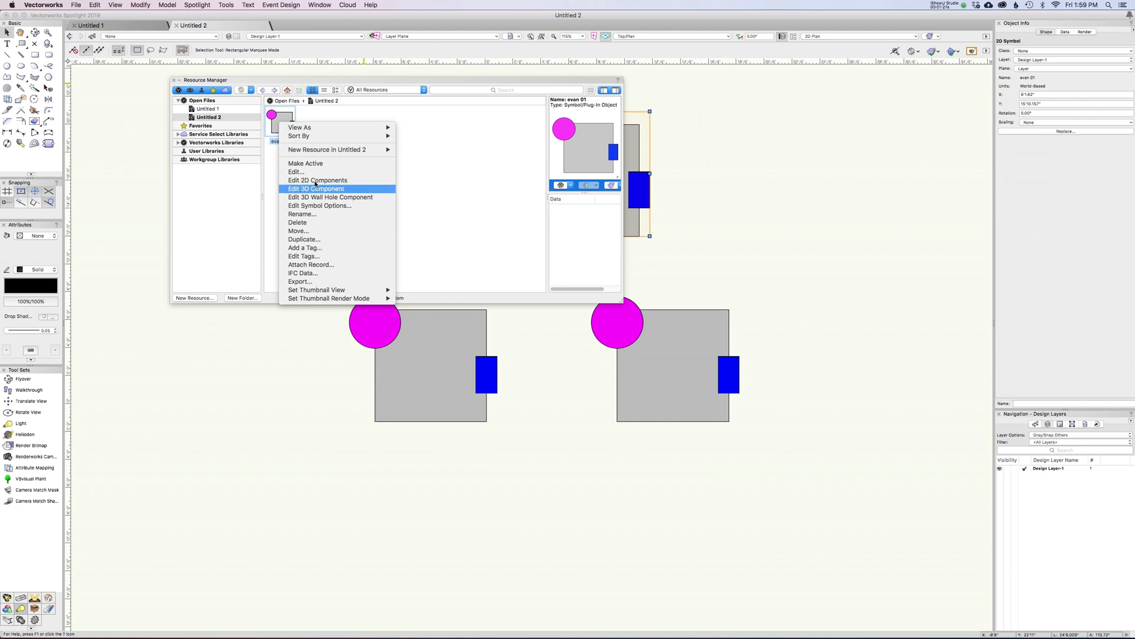
pyautogui.moveTo(317, 180)
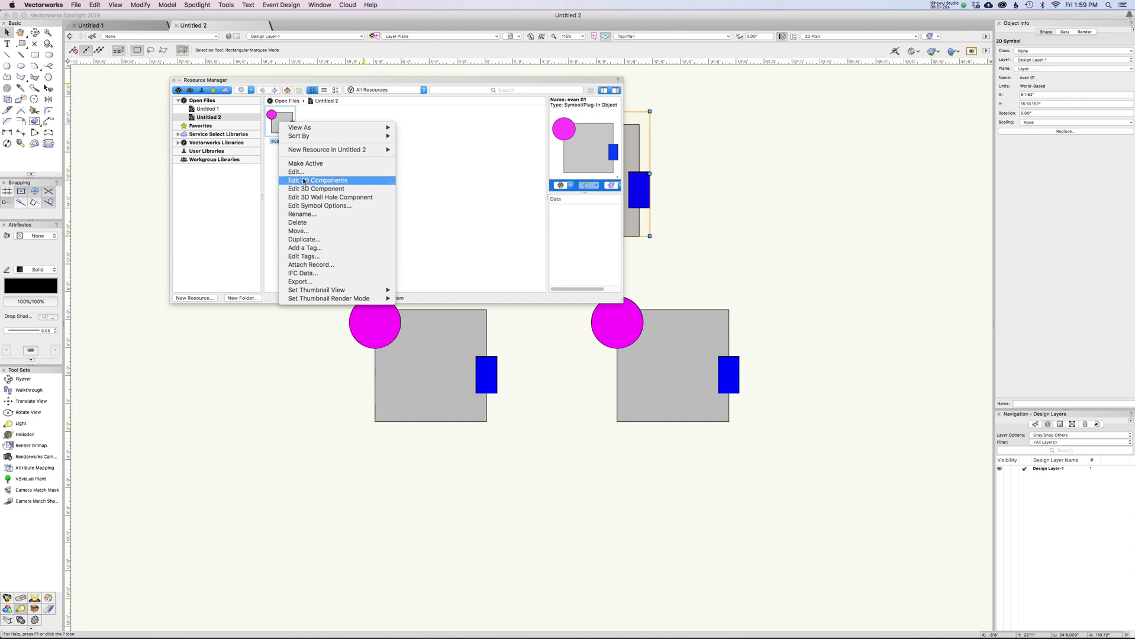
pyautogui.click(317, 180)
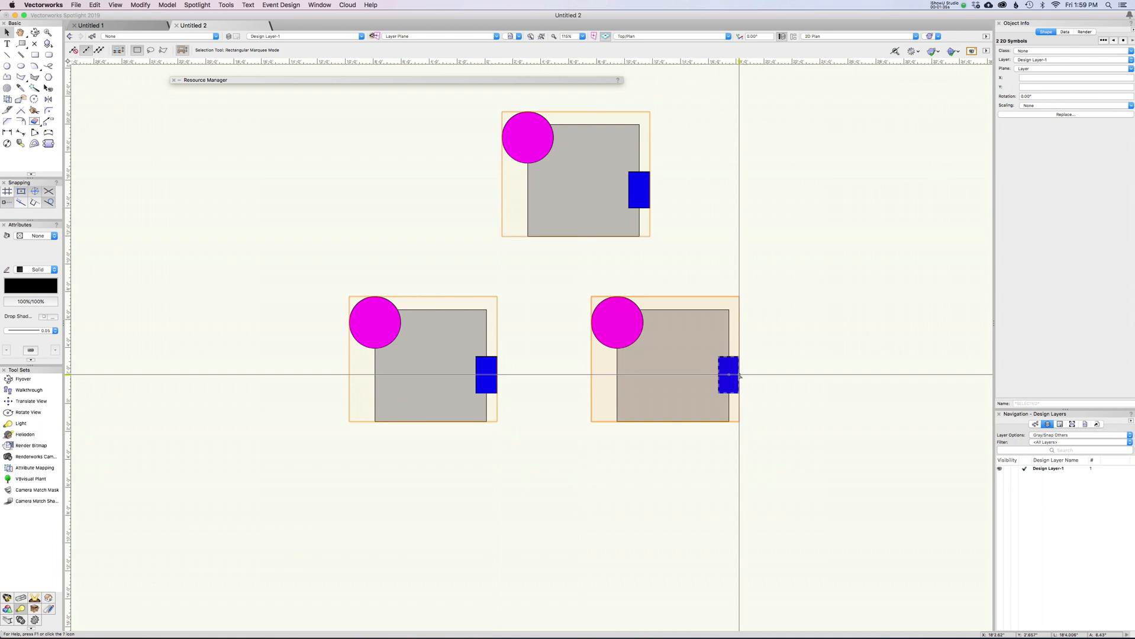
# - Delete the old instances, make an extruded square into symbol 'evan 02', and place copies
pyautogui.press('Delete')
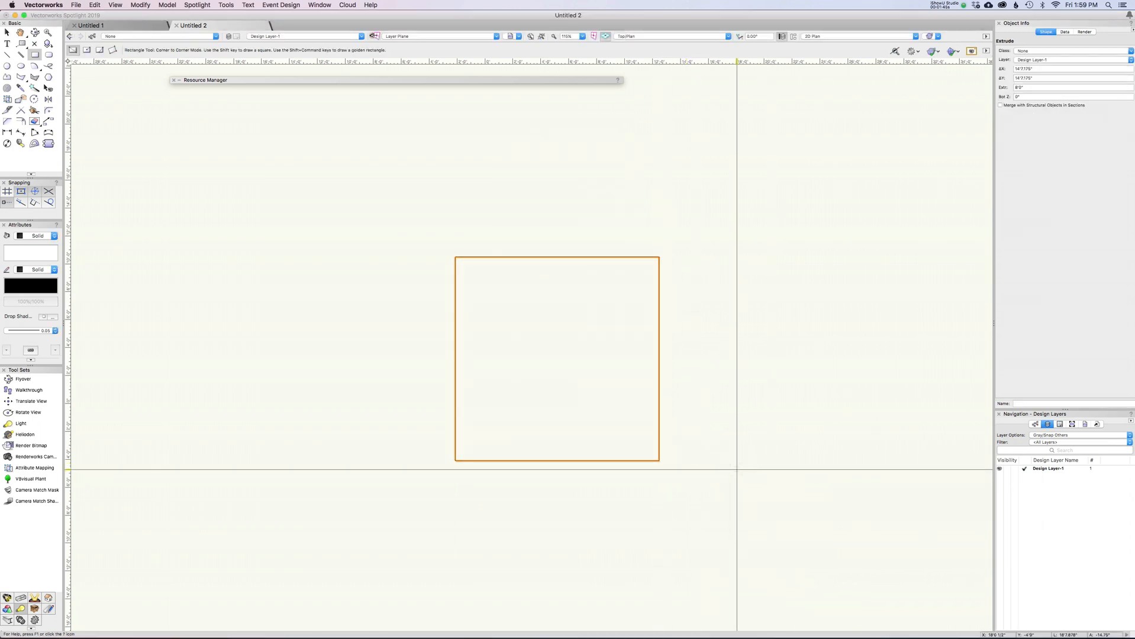
pyautogui.moveTo(555, 360); pyautogui.dragTo(528, 345)
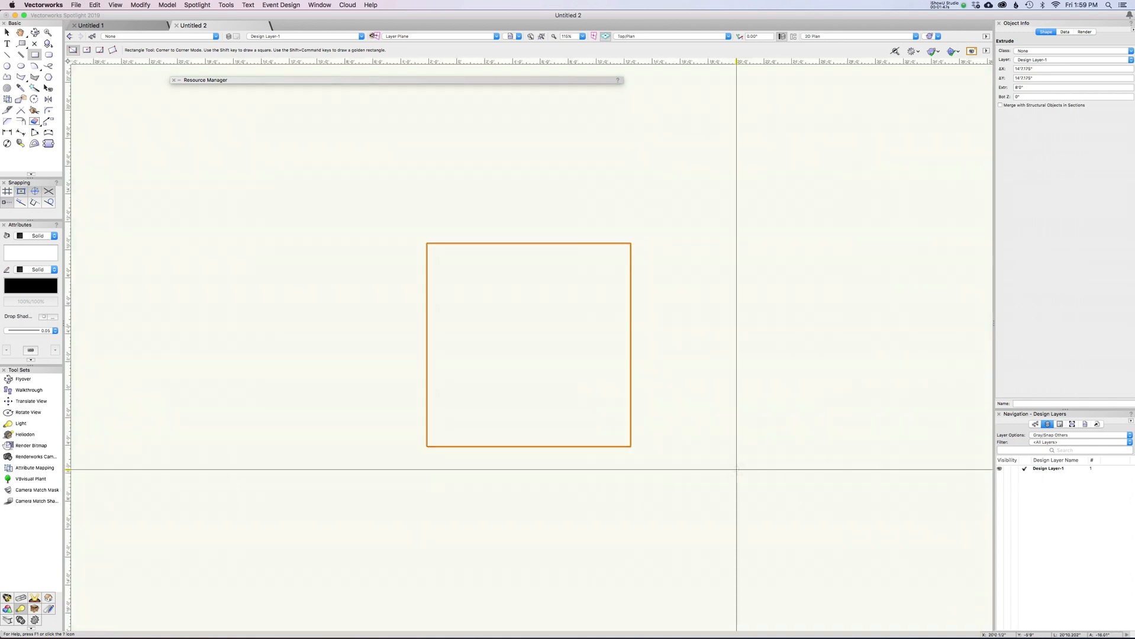
pyautogui.click(140, 5)
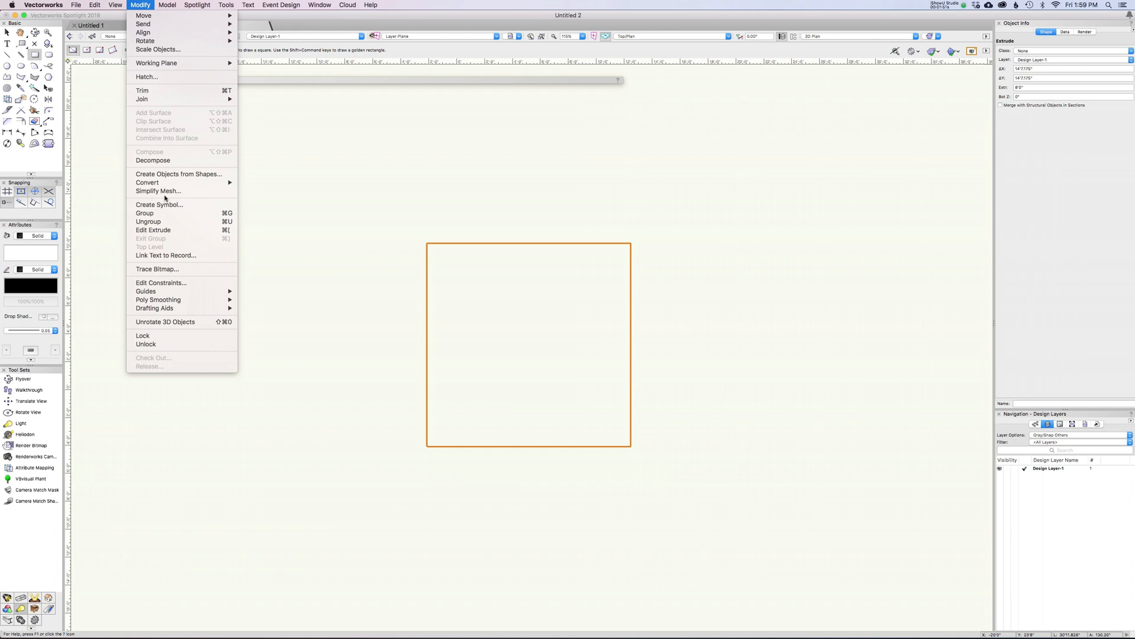
pyautogui.click(159, 204)
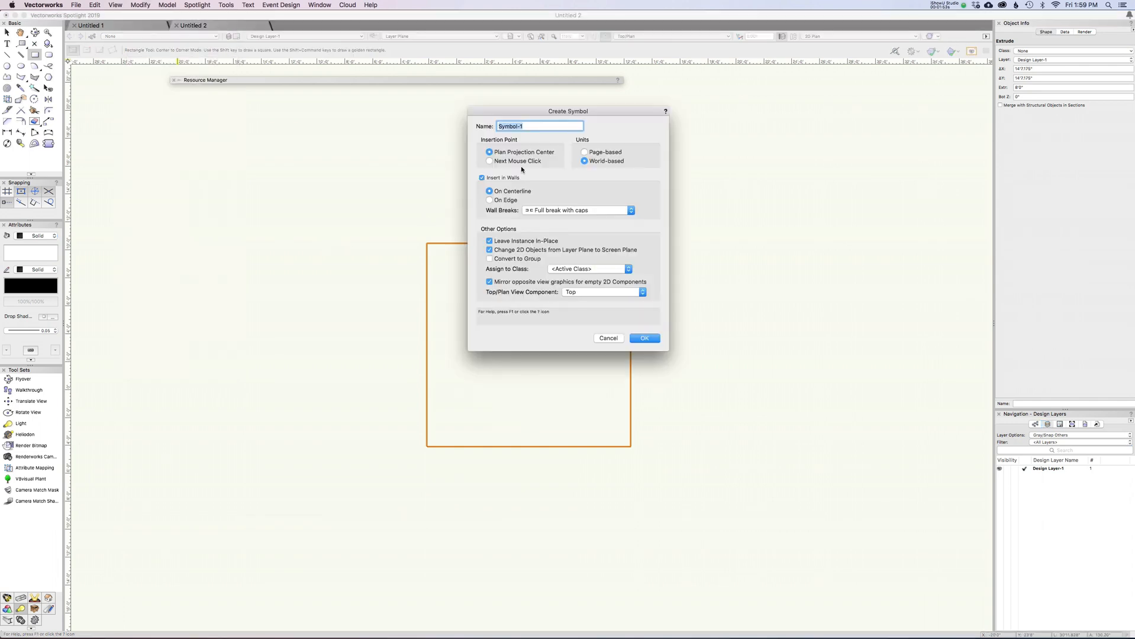
pyautogui.click(643, 338)
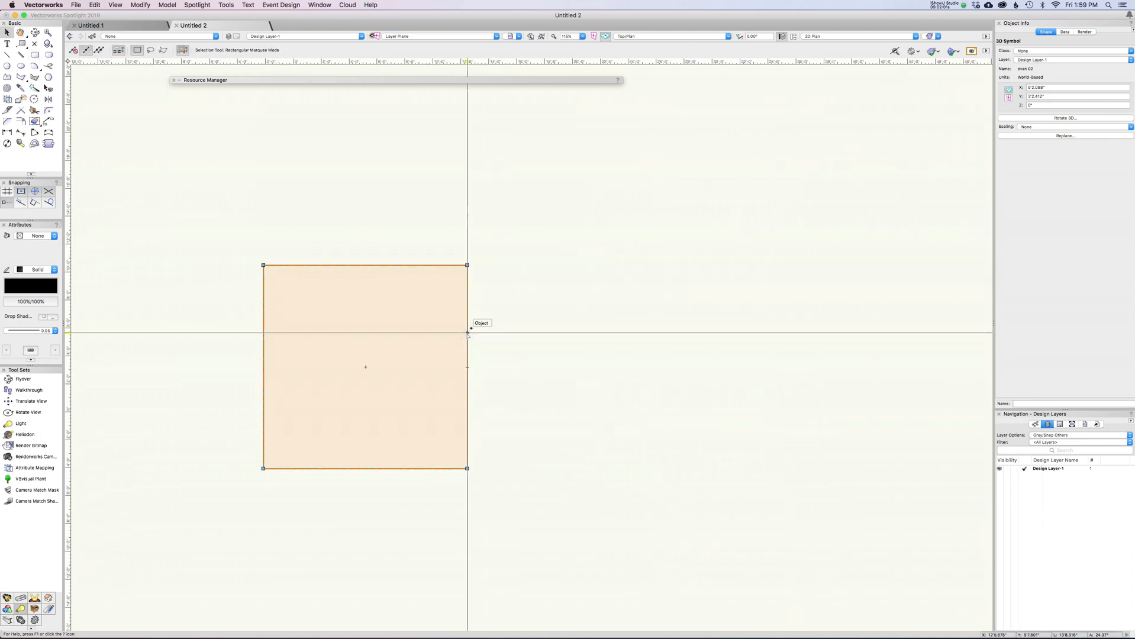
pyautogui.moveTo(365, 367); pyautogui.dragTo(689, 236)
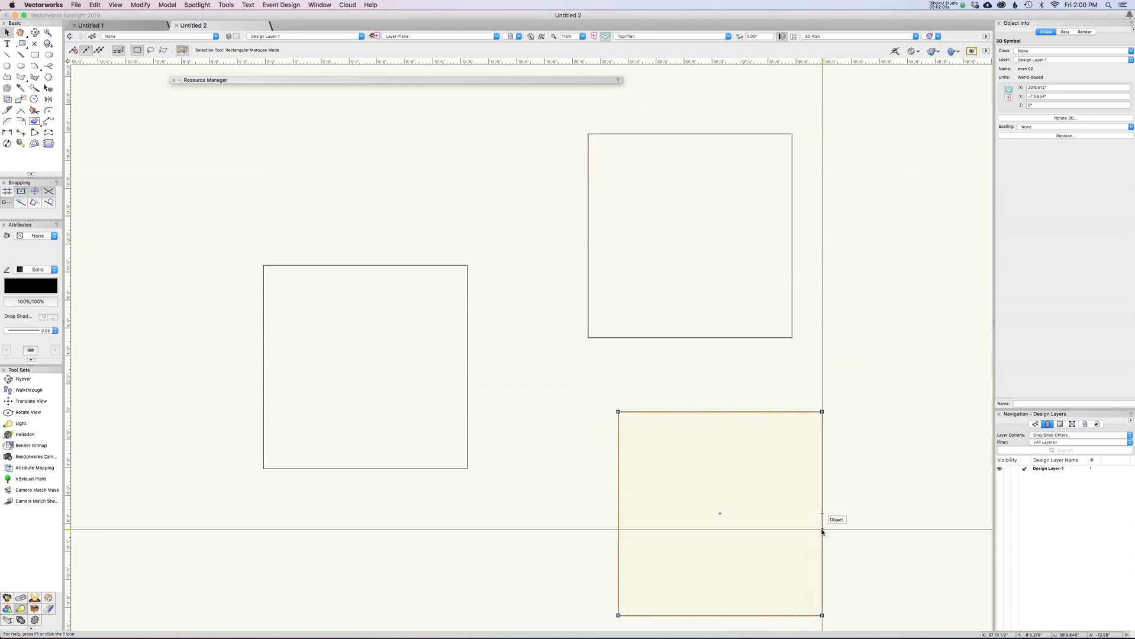
# - Clip a circular hole through evan 02's 3D box component and exit the symbol
pyautogui.doubleClick(719, 513)
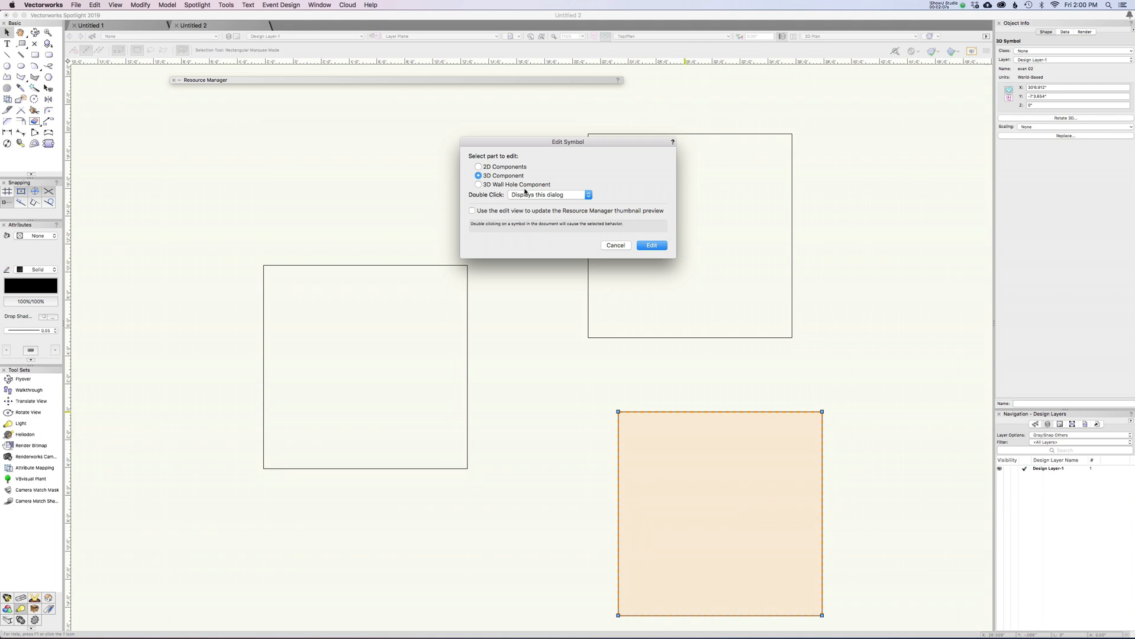
pyautogui.click(650, 245)
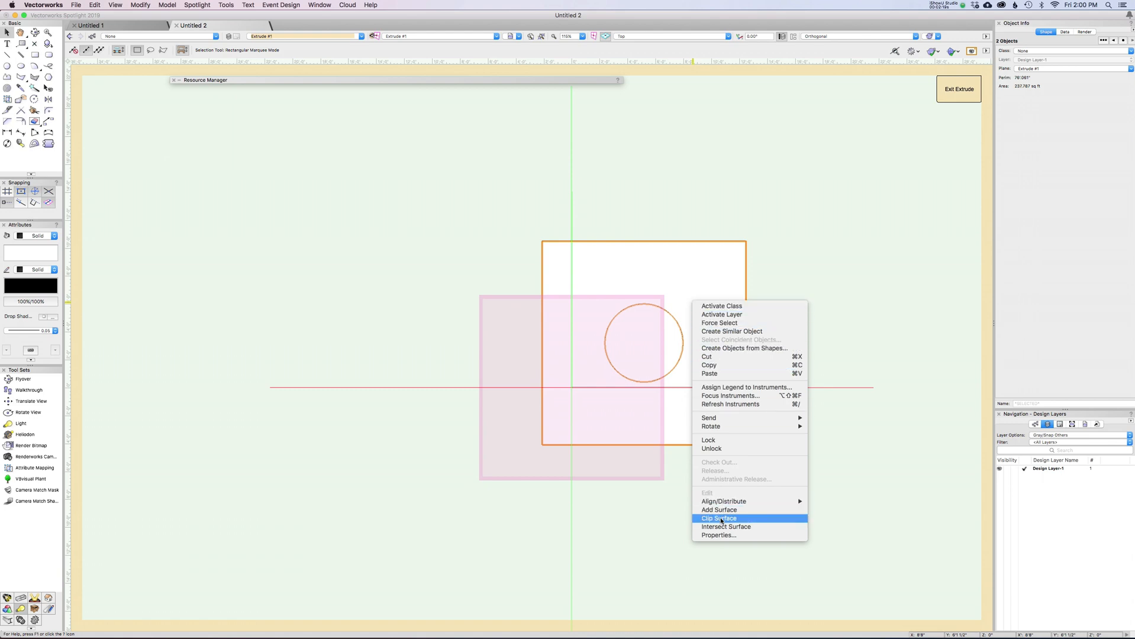
pyautogui.click(717, 519)
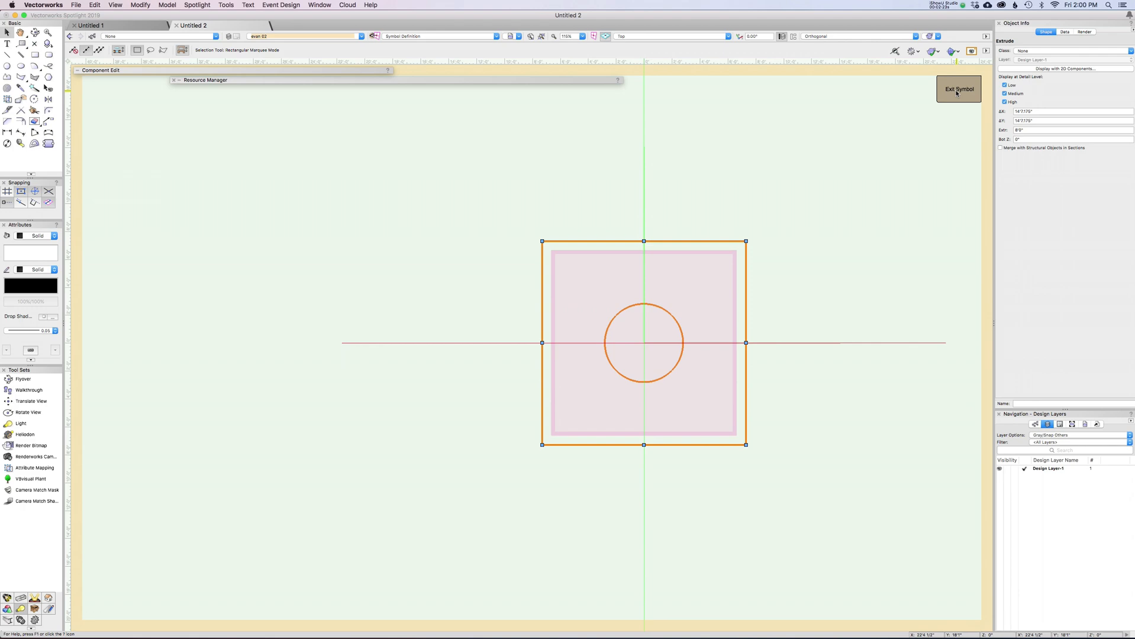
pyautogui.click(959, 88)
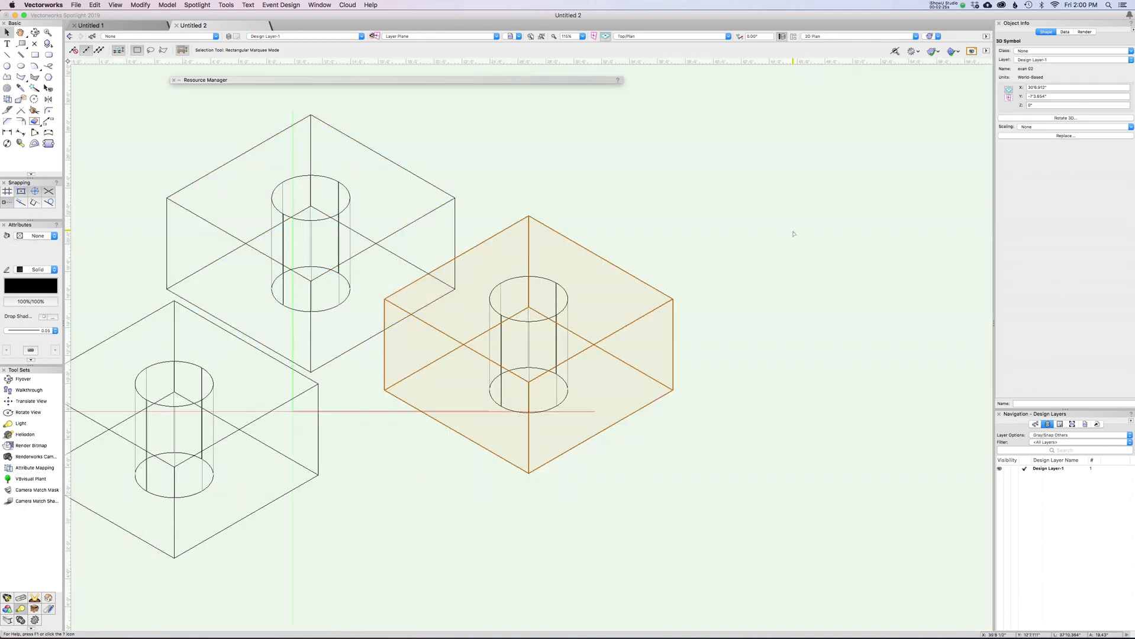
pyautogui.click(669, 36)
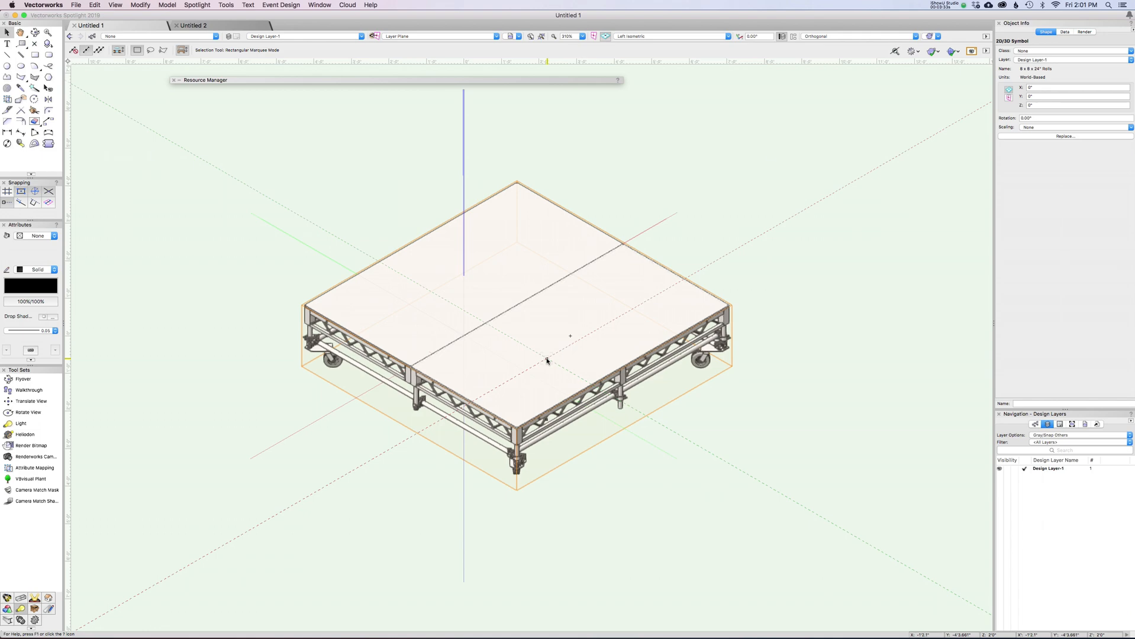
# - Select the rolling stage deck and orbit around it with the Flyover tool
pyautogui.click(22, 378)
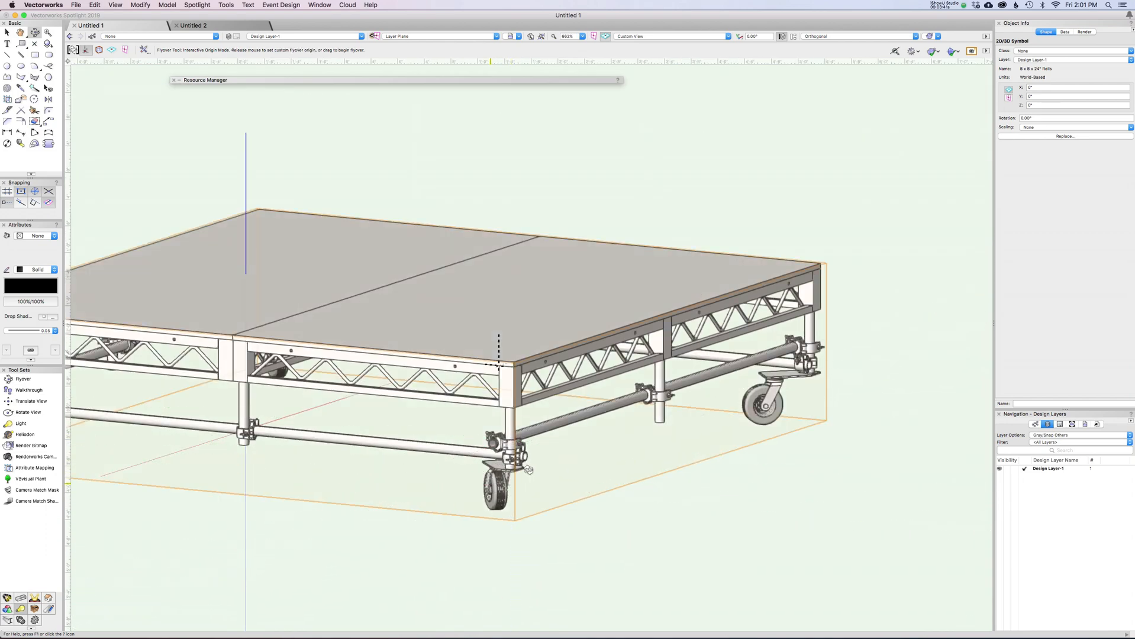
pyautogui.moveTo(529, 466); pyautogui.dragTo(554, 474)
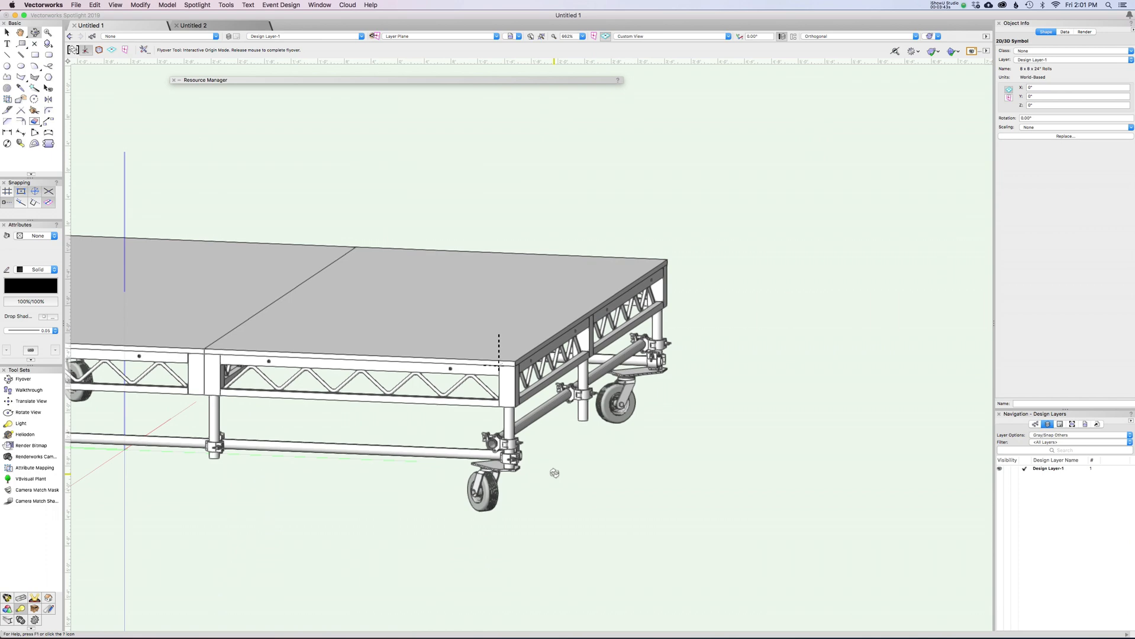
pyautogui.moveTo(553, 473); pyautogui.dragTo(504, 447)
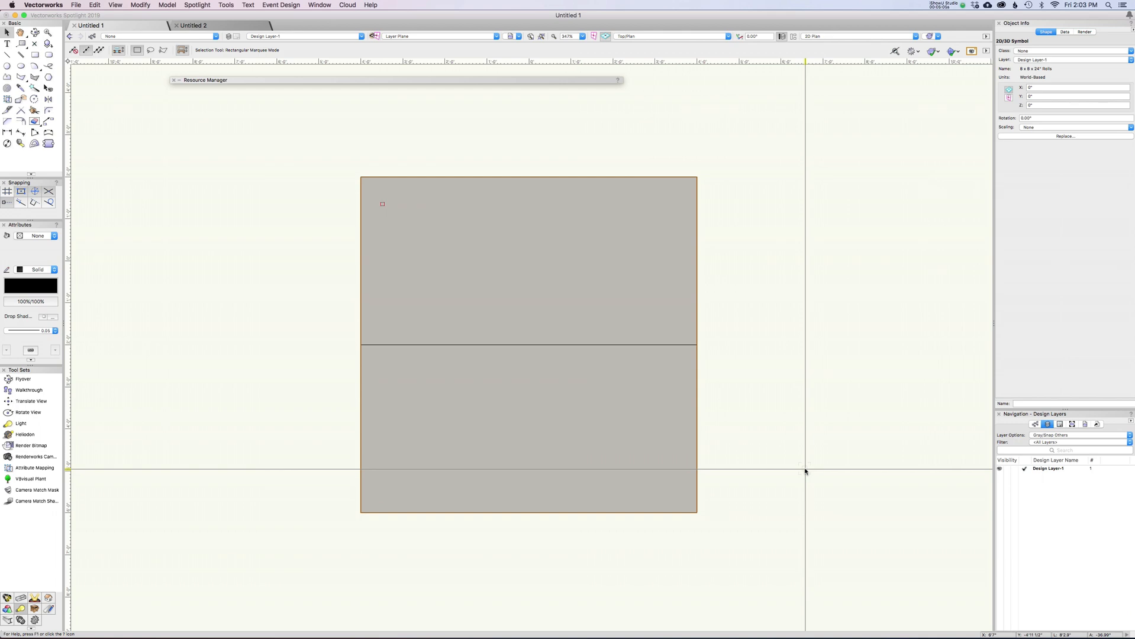
# - In Untitled 2, extrude an 8'0" square 8'0" and a corner circle 4'0" tall
pyautogui.click(194, 25)
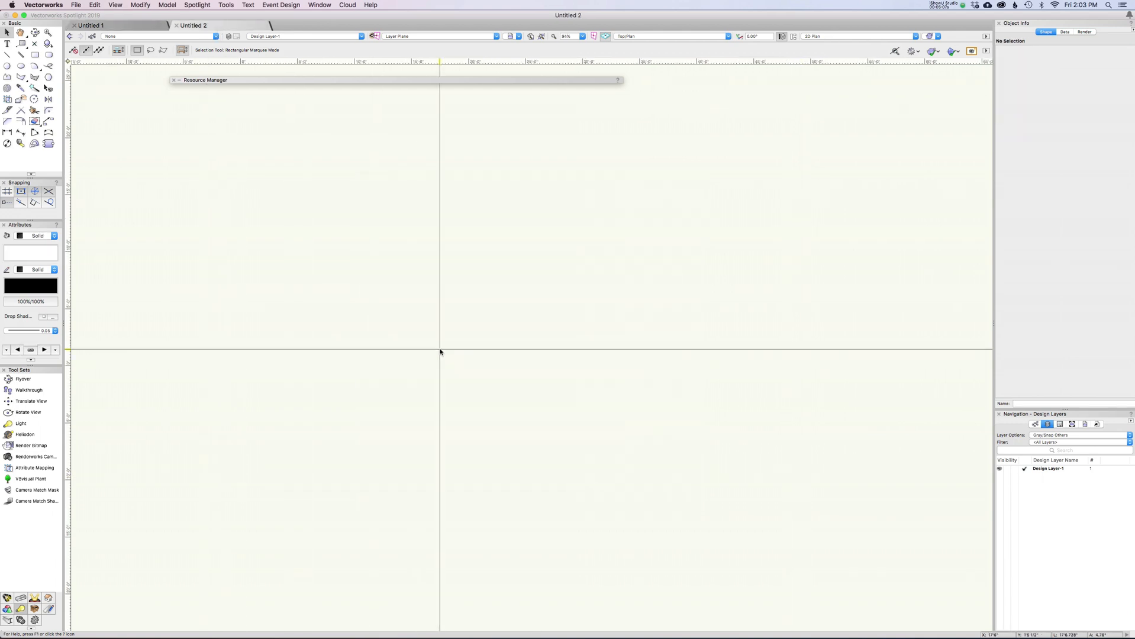
pyautogui.scroll(-3)
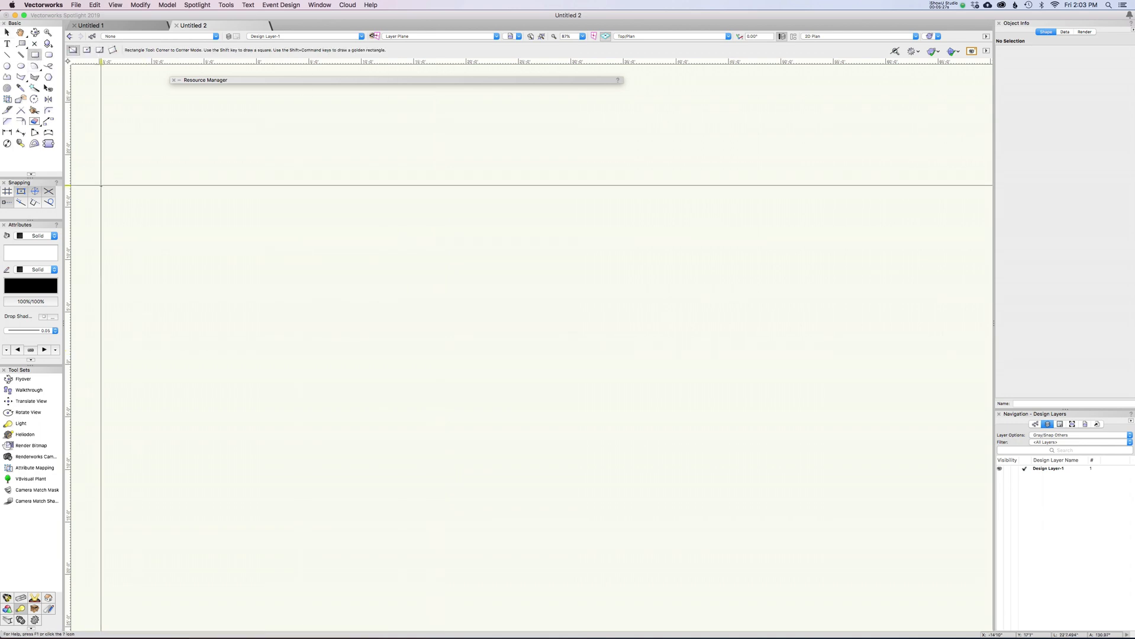
pyautogui.moveTo(416, 266); pyautogui.dragTo(712, 507)
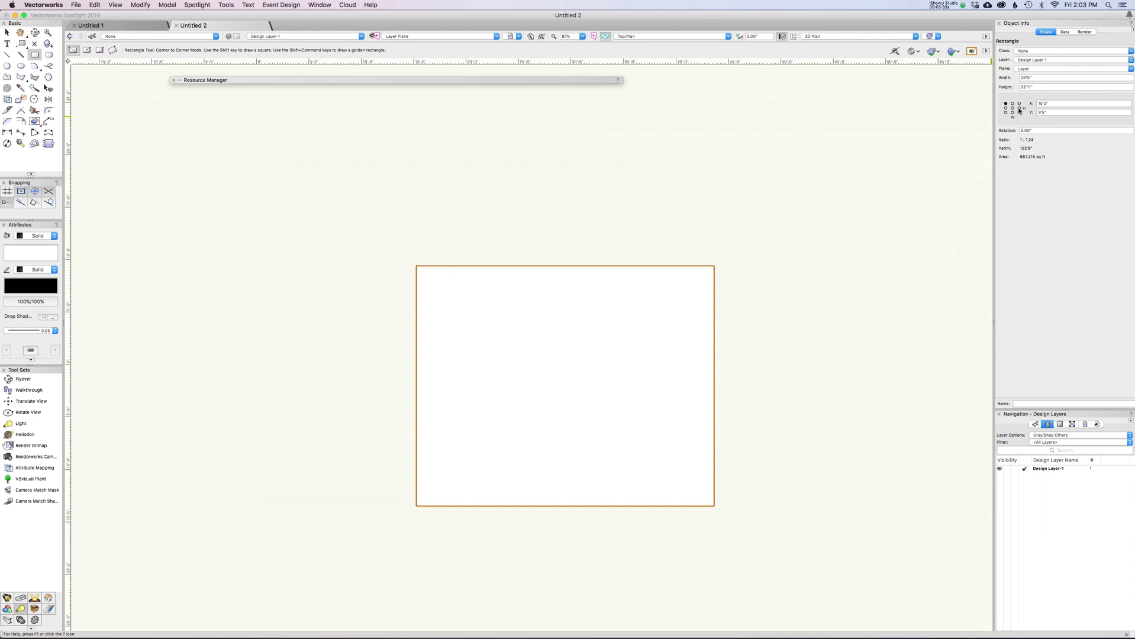
pyautogui.click(1074, 78)
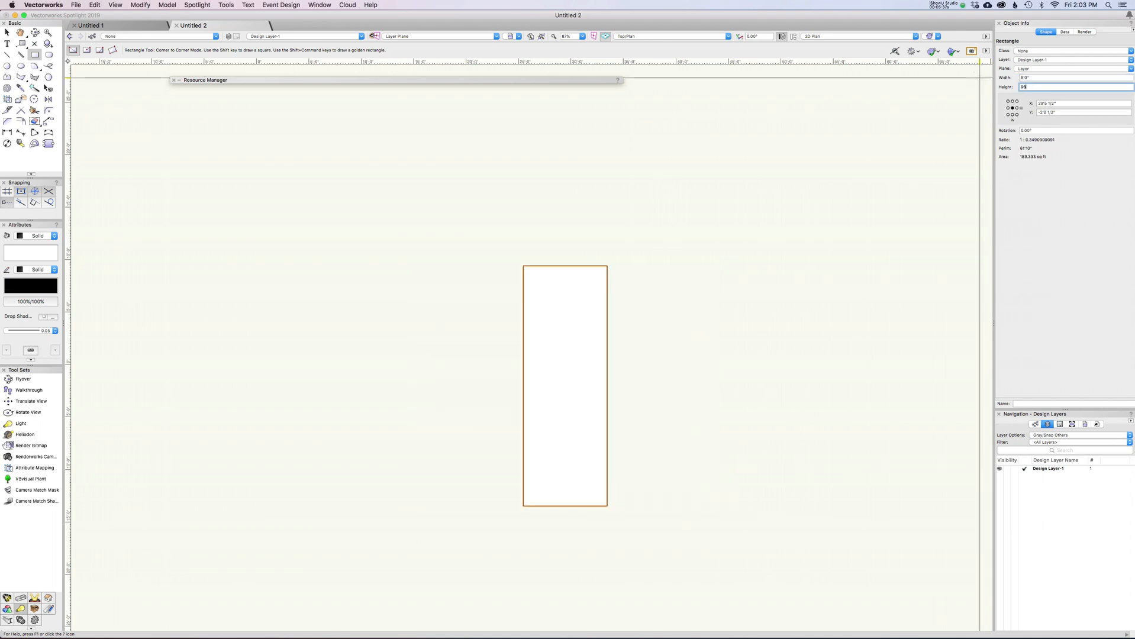
pyautogui.write('8\'0"')
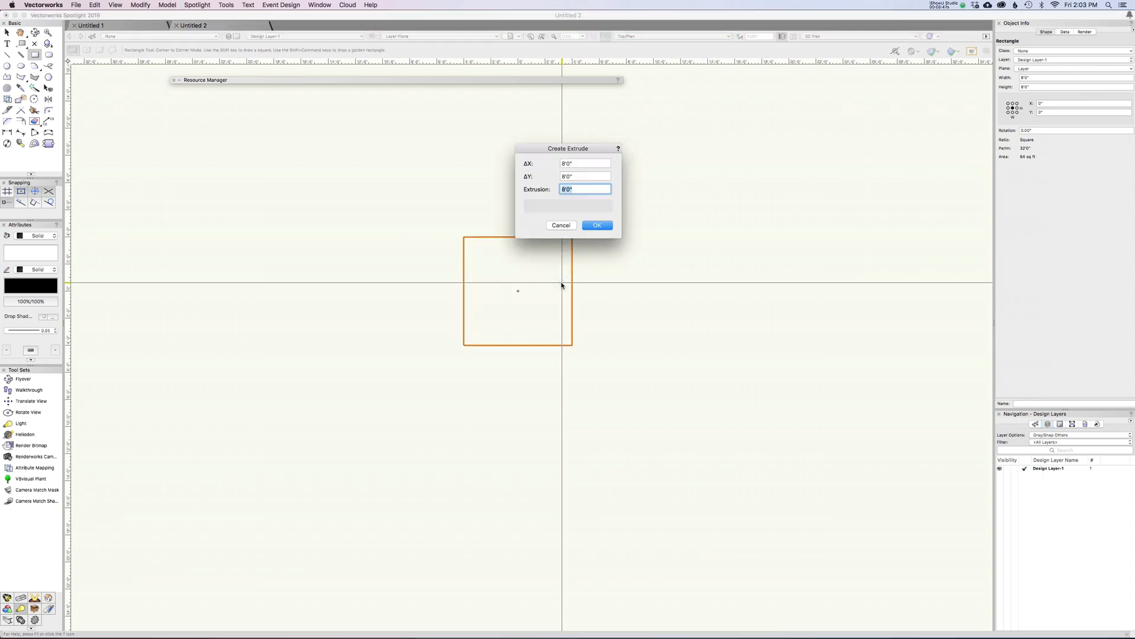
pyautogui.click(596, 225)
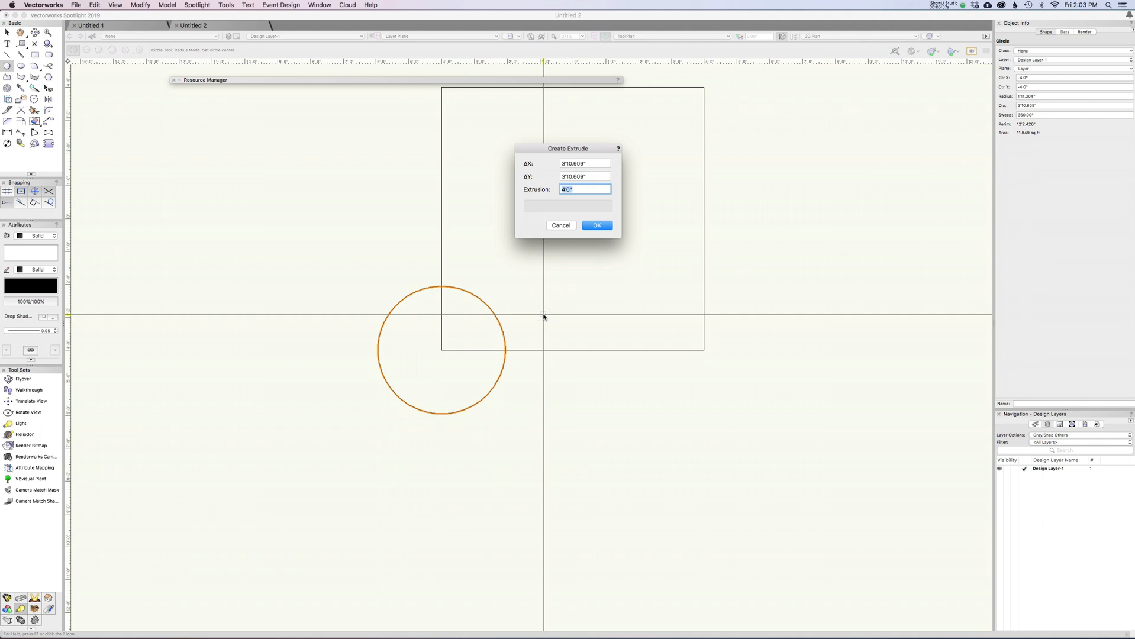
pyautogui.click(596, 225)
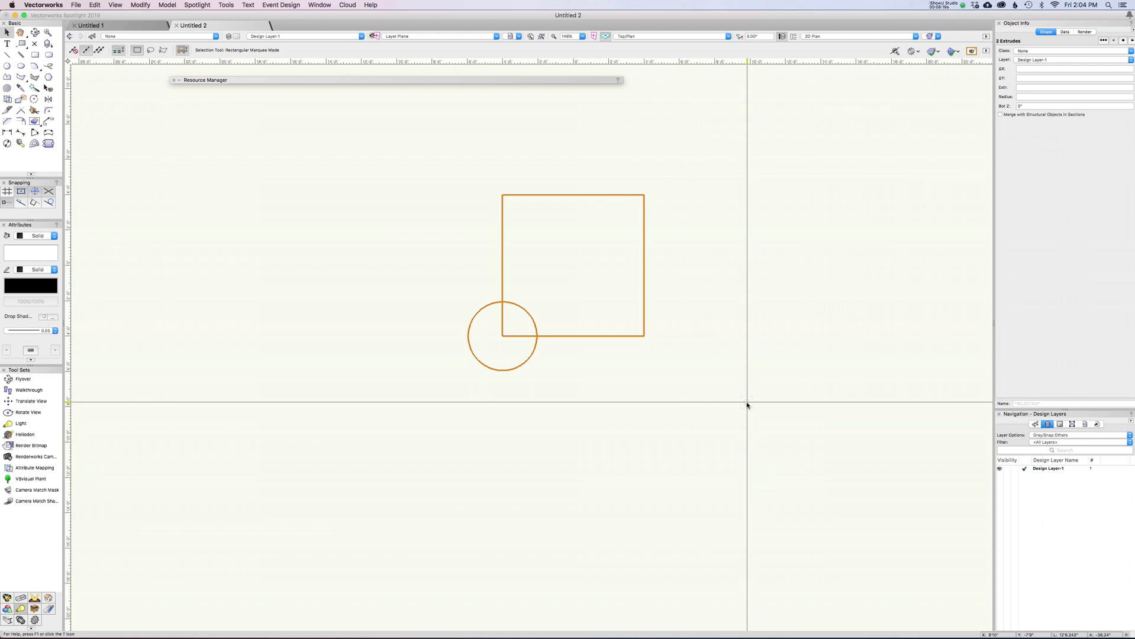
# - Draw a blue 2D square and a gray 2D circle over the extrusions, then select all
pyautogui.click(571, 266)
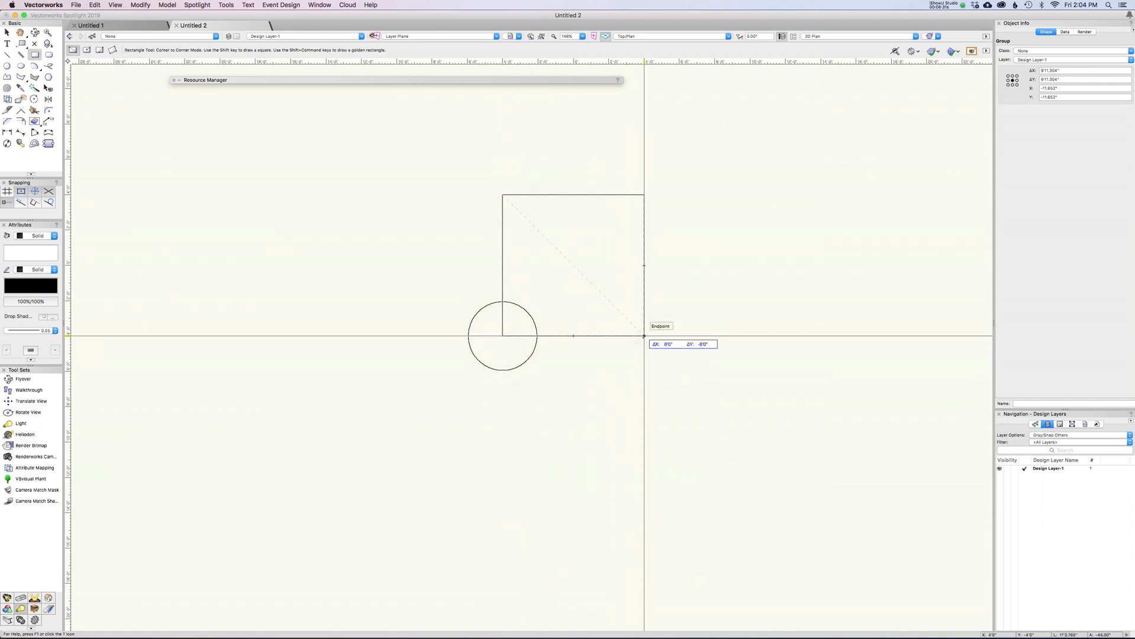
pyautogui.click(643, 336)
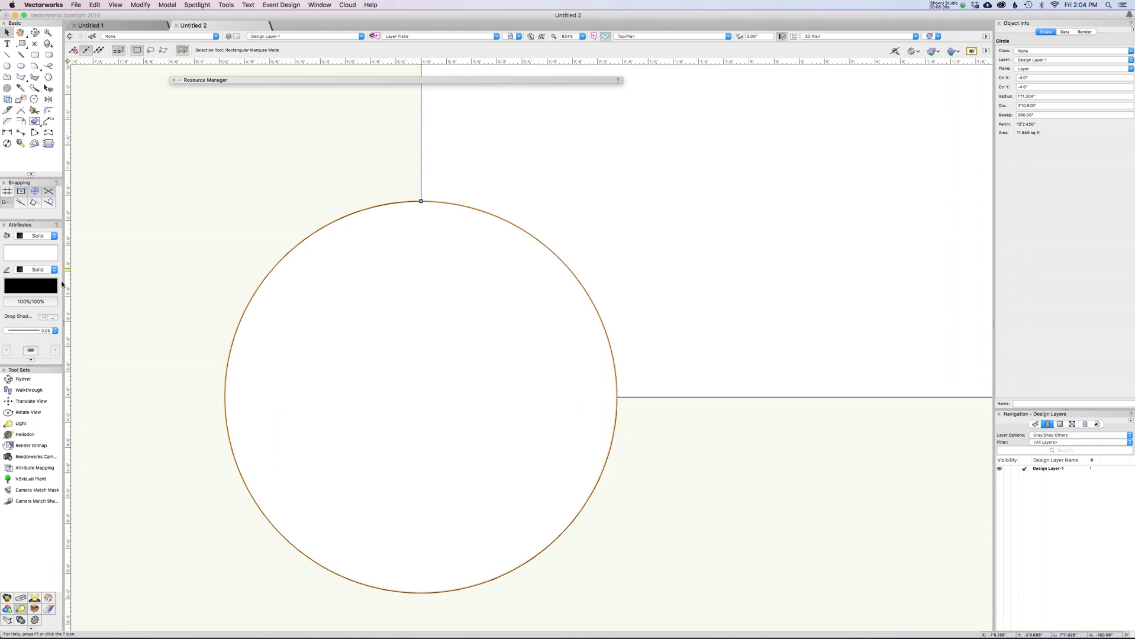
pyautogui.click(30, 252)
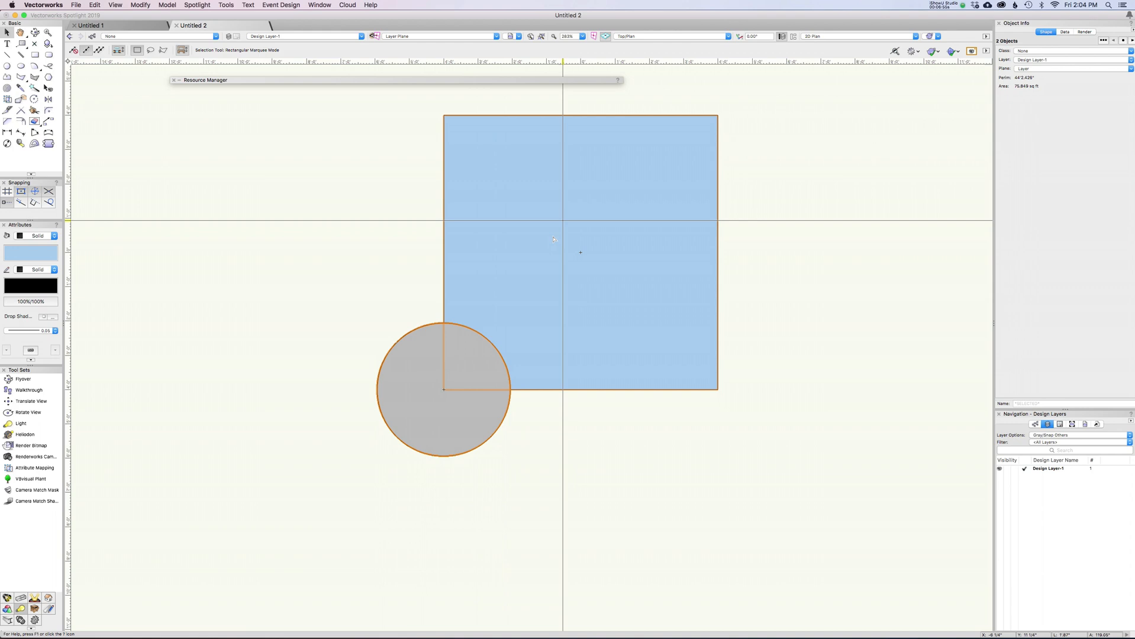
pyautogui.moveTo(579, 252); pyautogui.dragTo(814, 289)
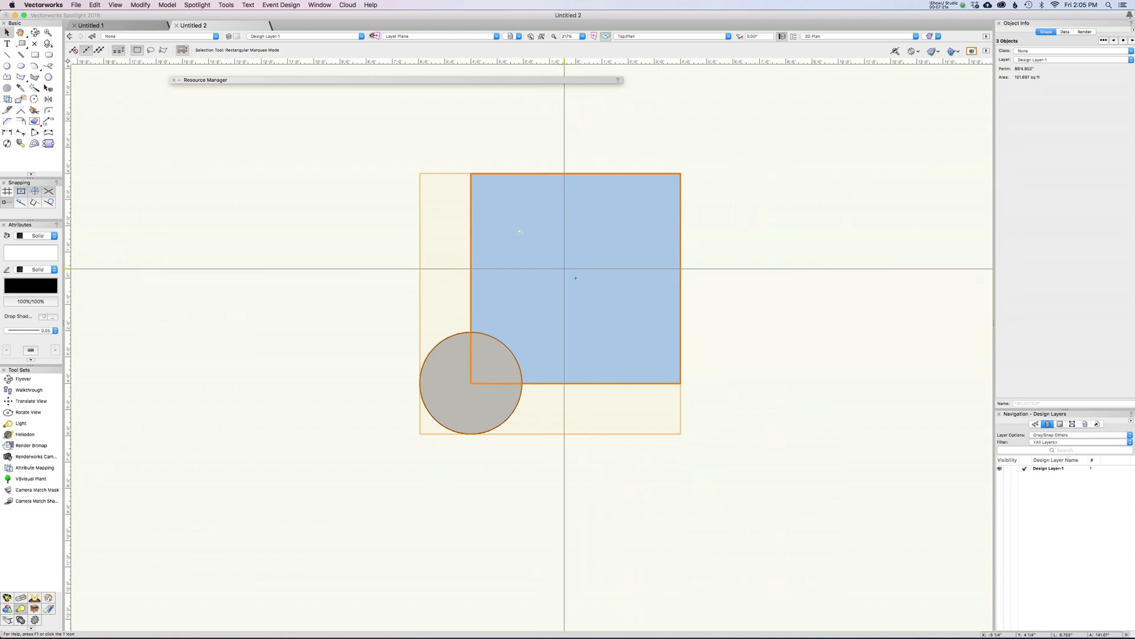
# - Create symbol 'evan 03' from the selection, toggling the screen-plane conversion option
pyautogui.click(140, 6)
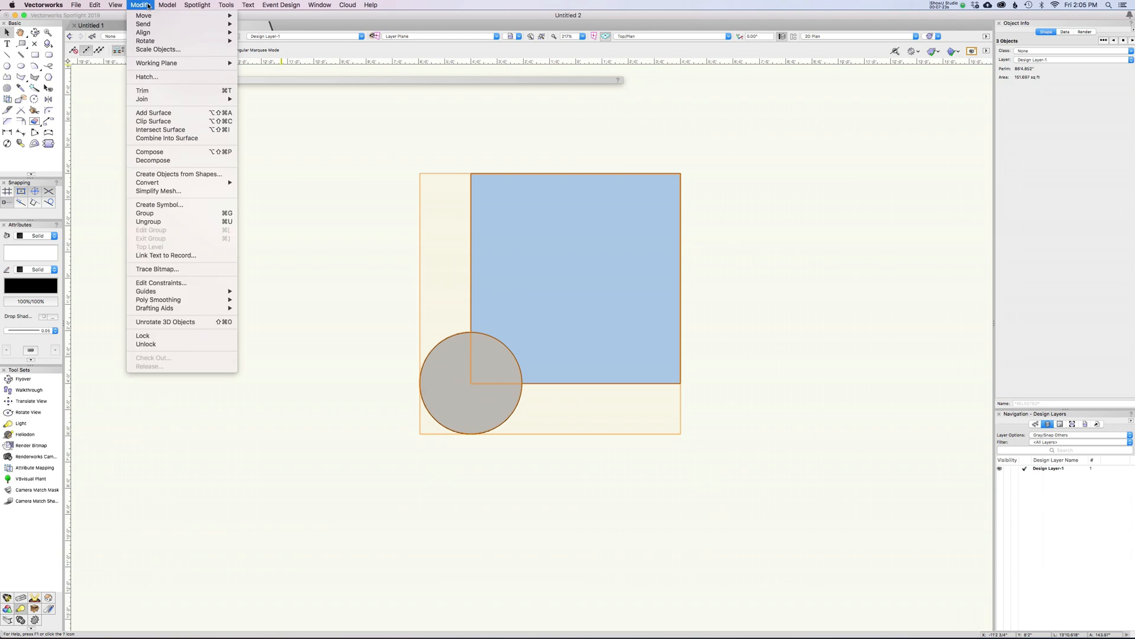
pyautogui.click(158, 204)
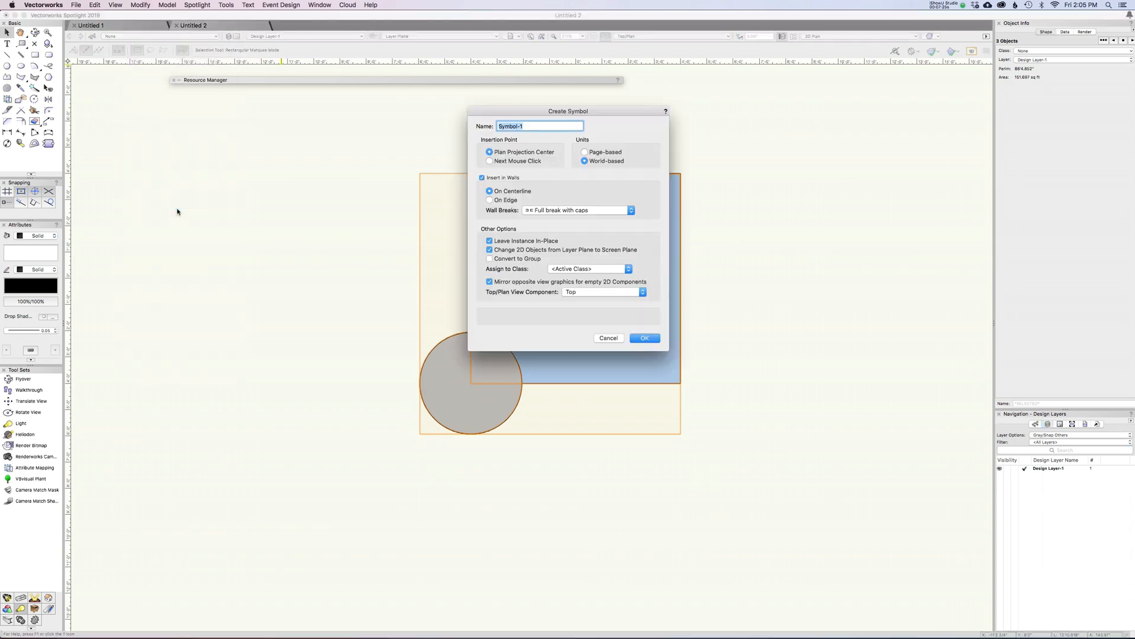
pyautogui.write('evan 03')
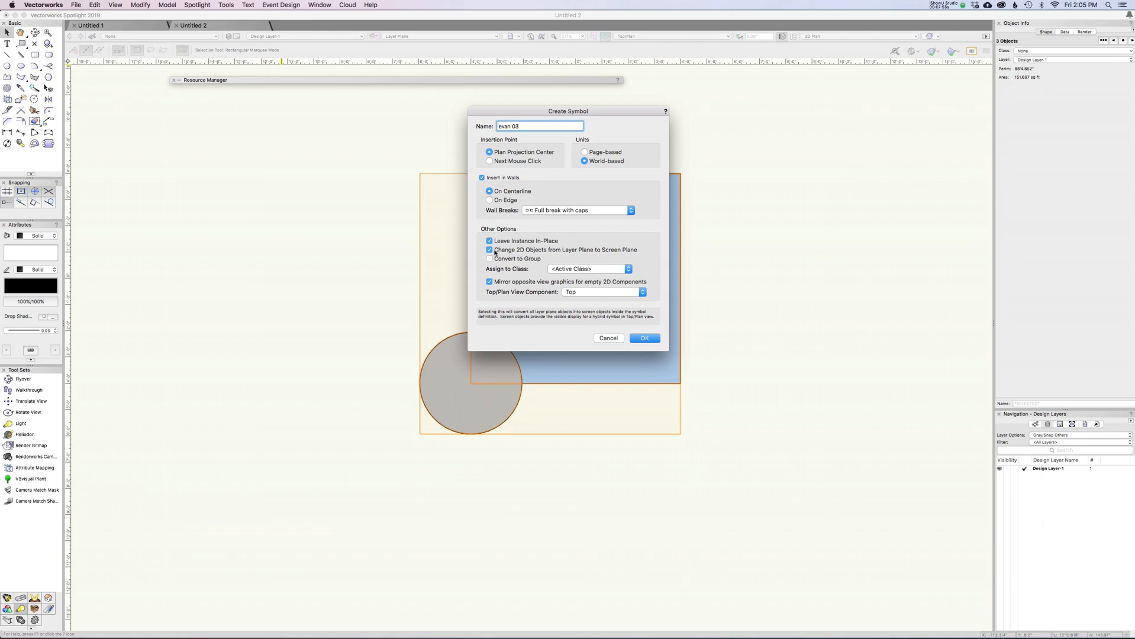
pyautogui.click(539, 126)
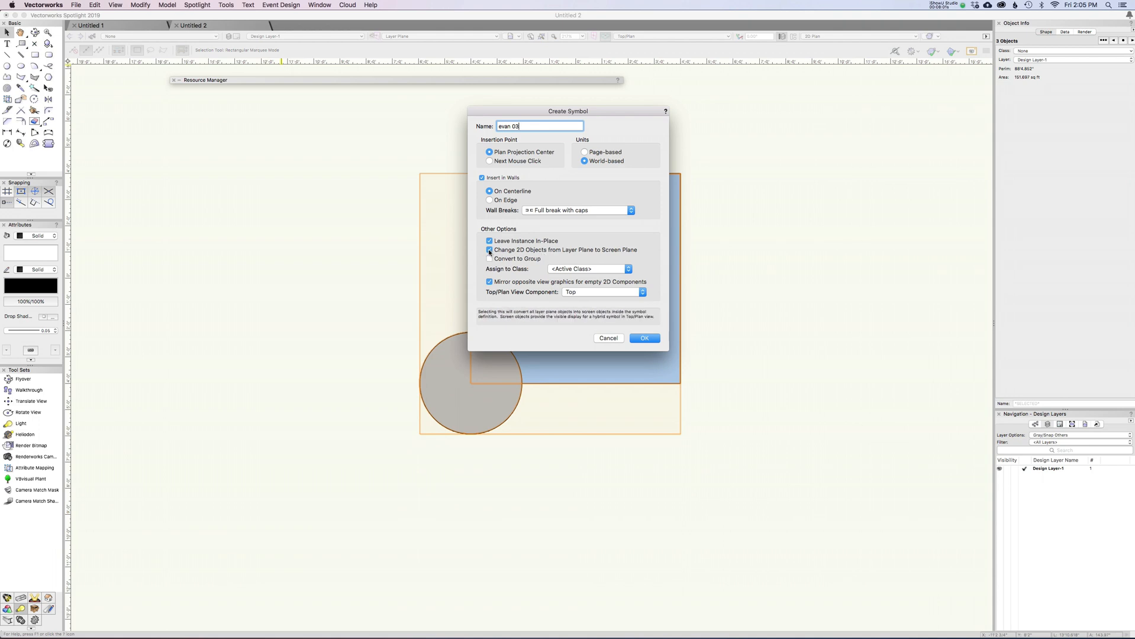
pyautogui.click(644, 337)
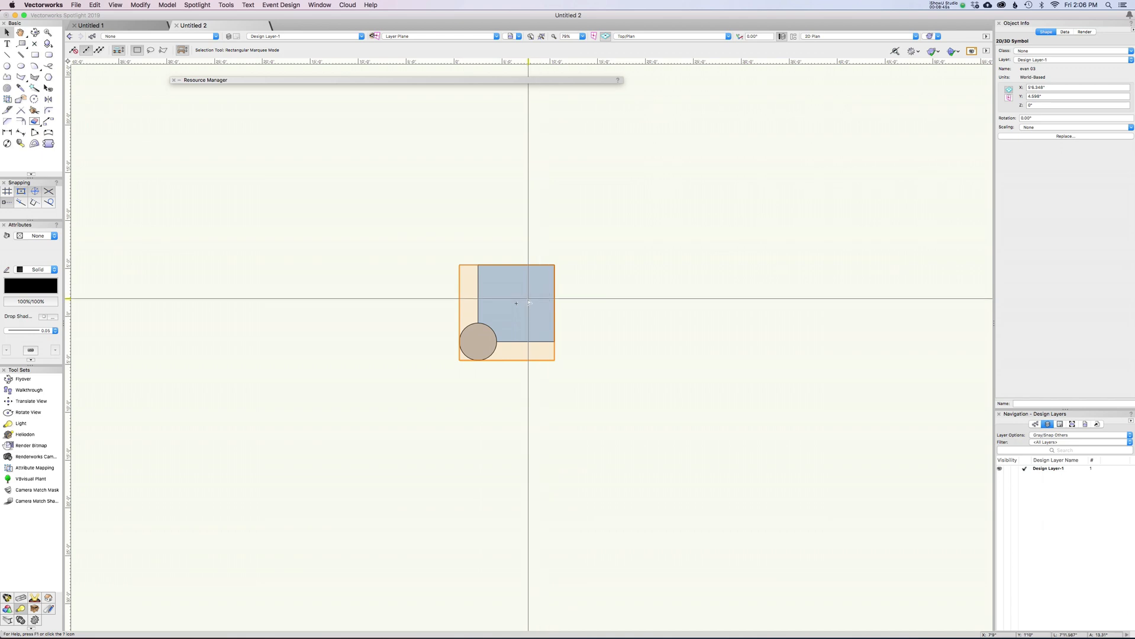
# - Edit evan 03's 2D components to fill the circle magenta, then finish editing
pyautogui.doubleClick(515, 303)
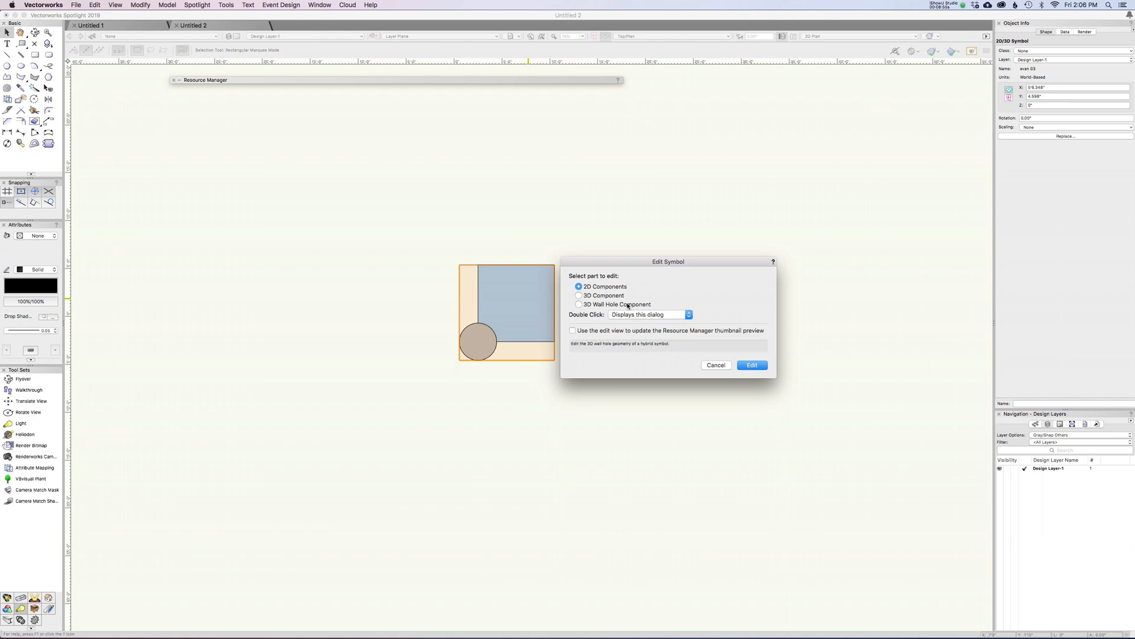
pyautogui.click(578, 286)
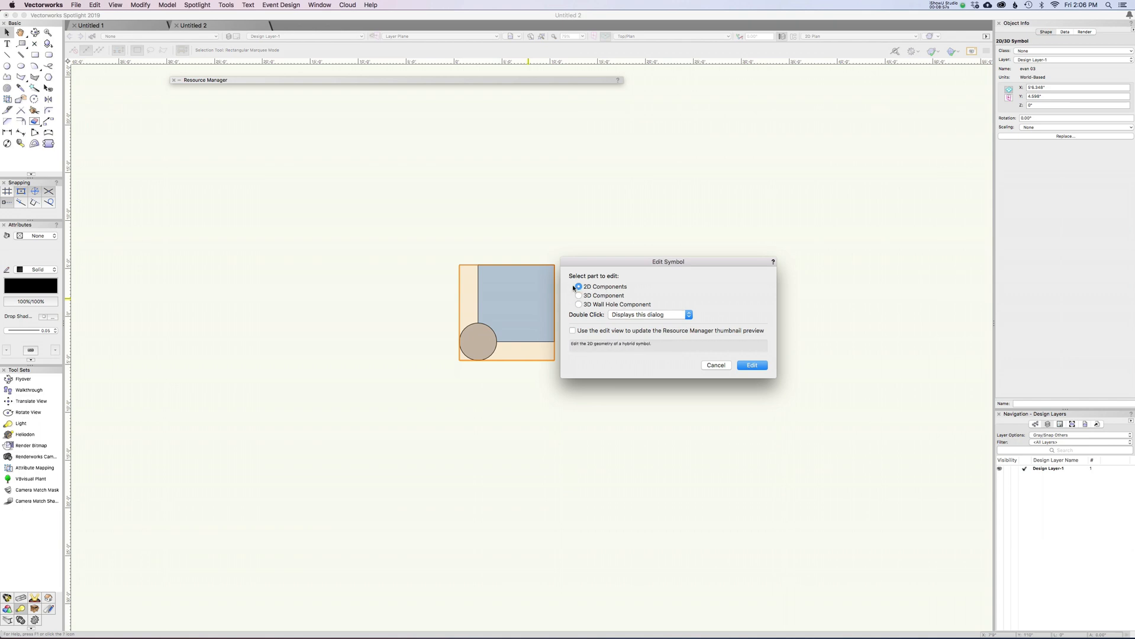
pyautogui.click(752, 365)
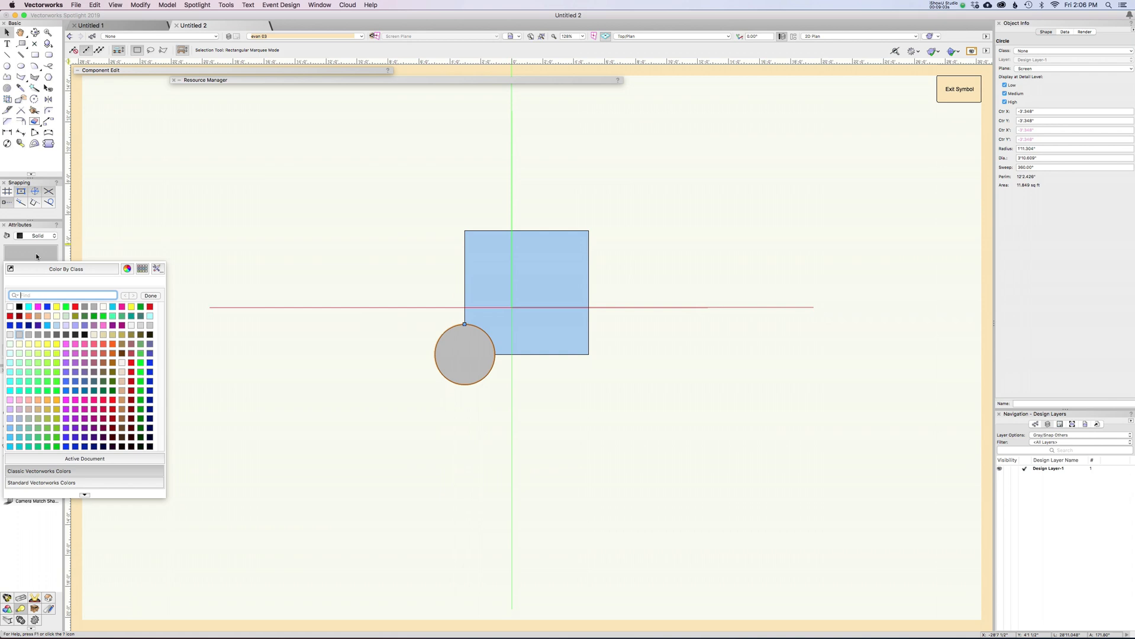
pyautogui.click(37, 324)
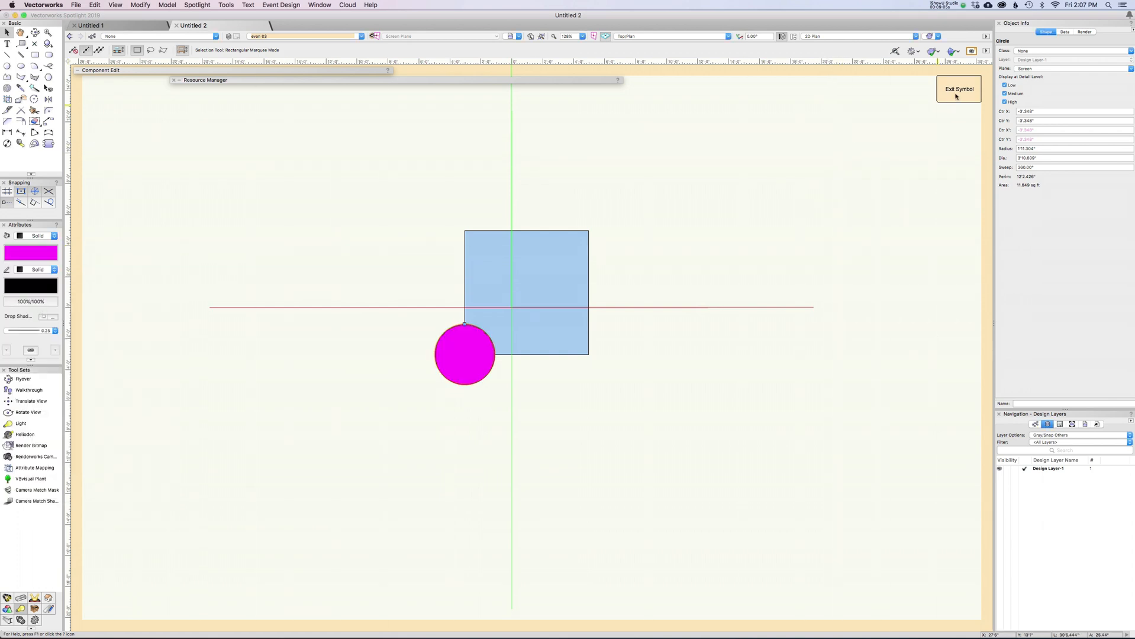
pyautogui.doubleClick(526, 290)
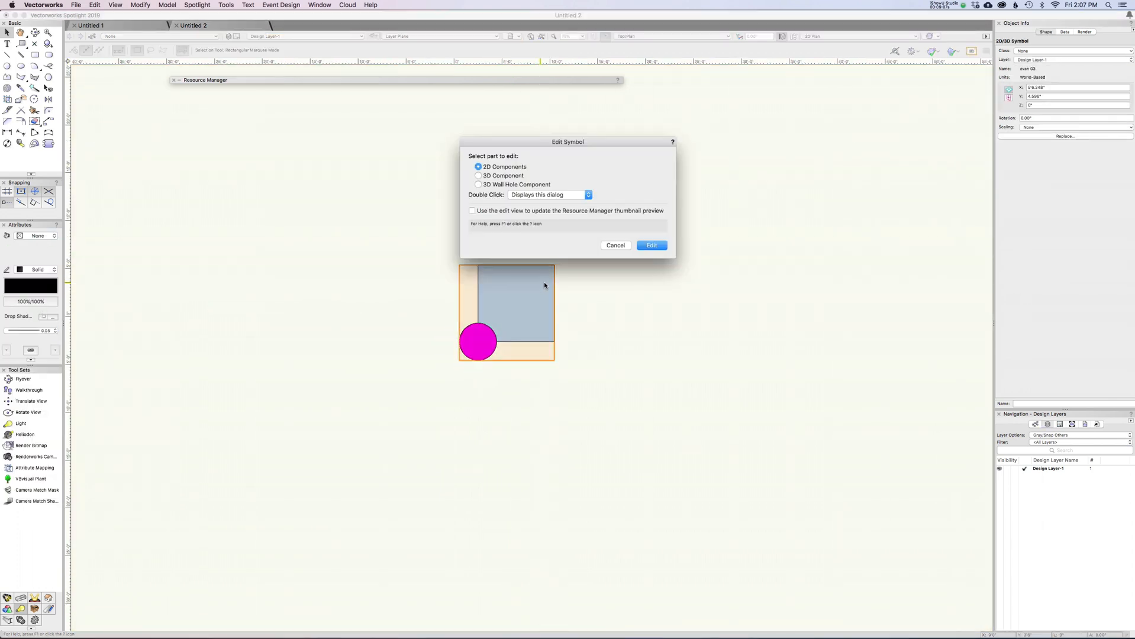
# - Set the cylinder's extrusion height in evan 03's 3D component to 6'0" and exit
pyautogui.click(649, 244)
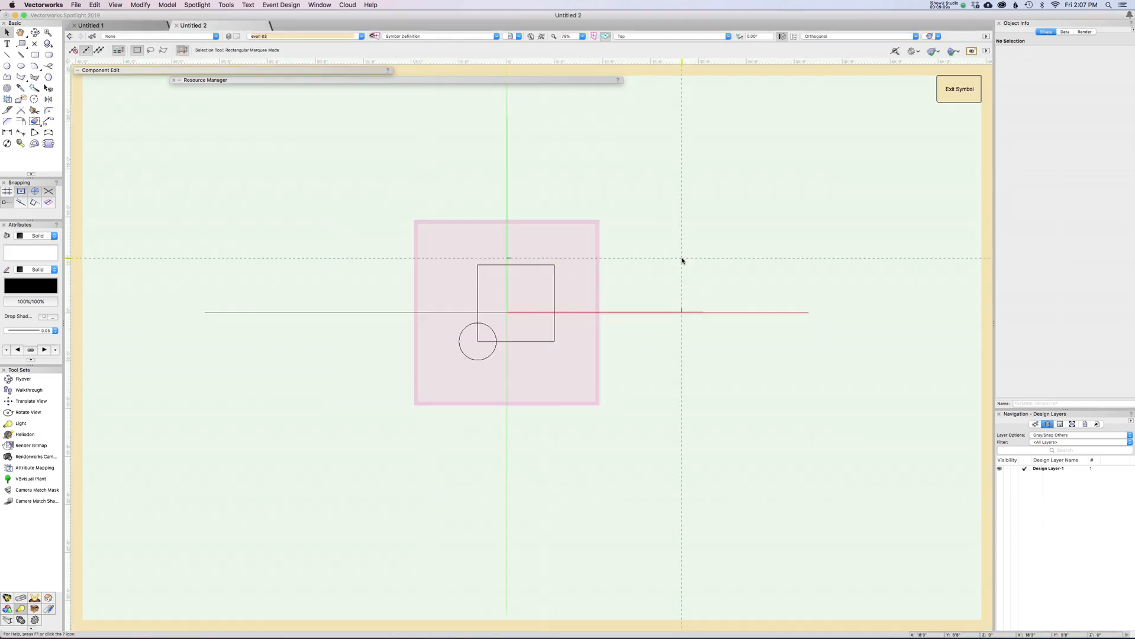
pyautogui.click(507, 304)
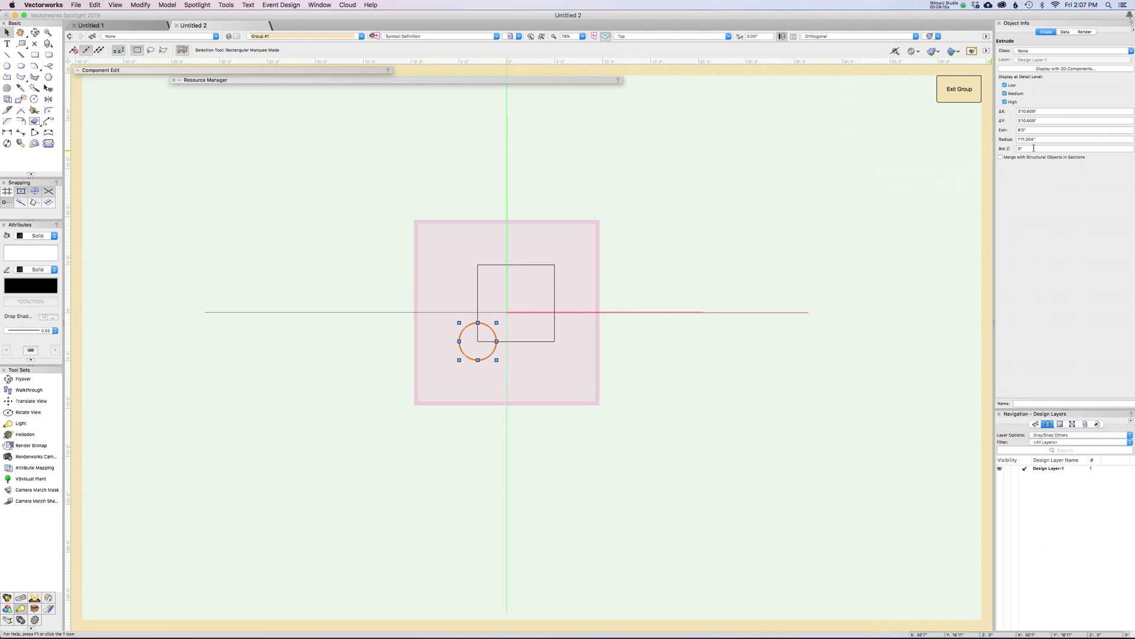
pyautogui.click(1071, 129)
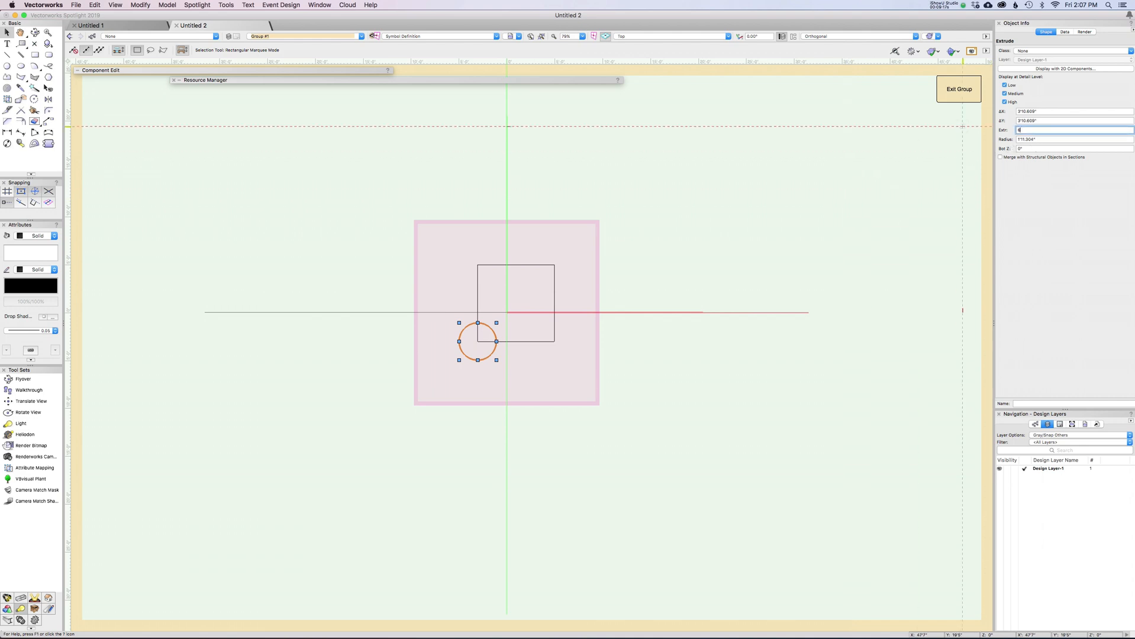
pyautogui.write('6\'0"')
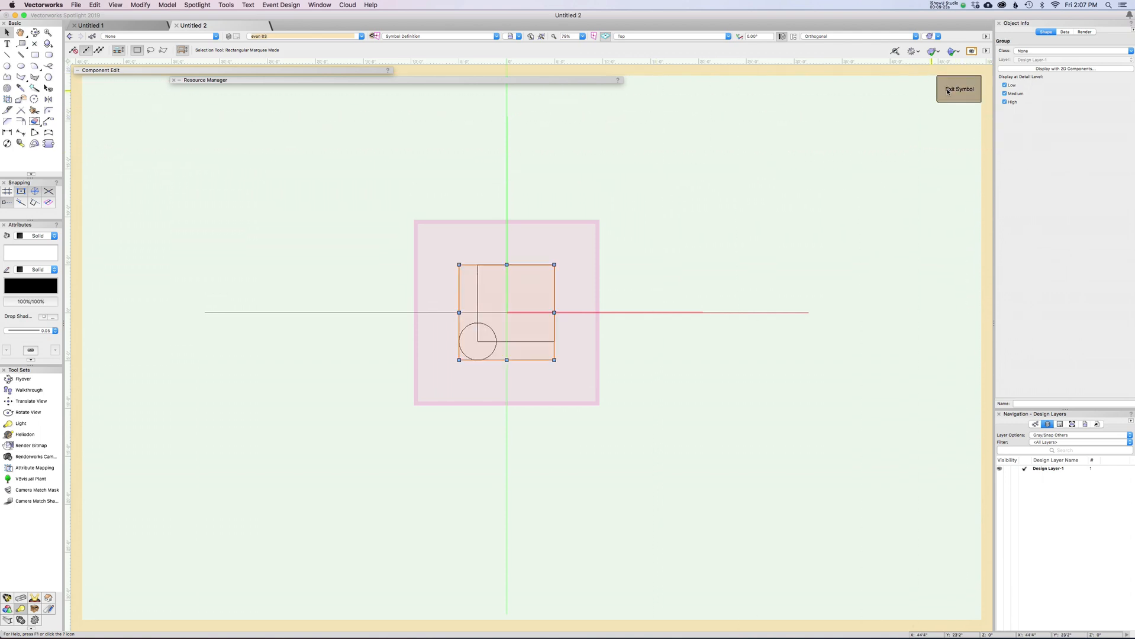
pyautogui.click(959, 89)
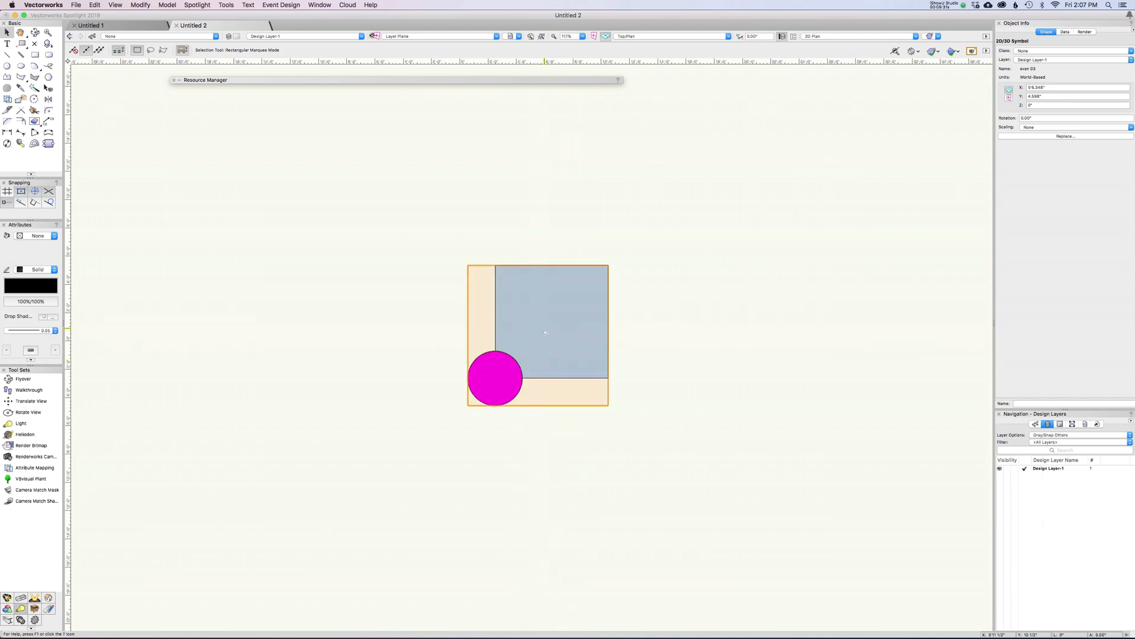
# - Drag evan 03's 3D cylinder to the box's upper right and exit the symbol
pyautogui.doubleClick(544, 332)
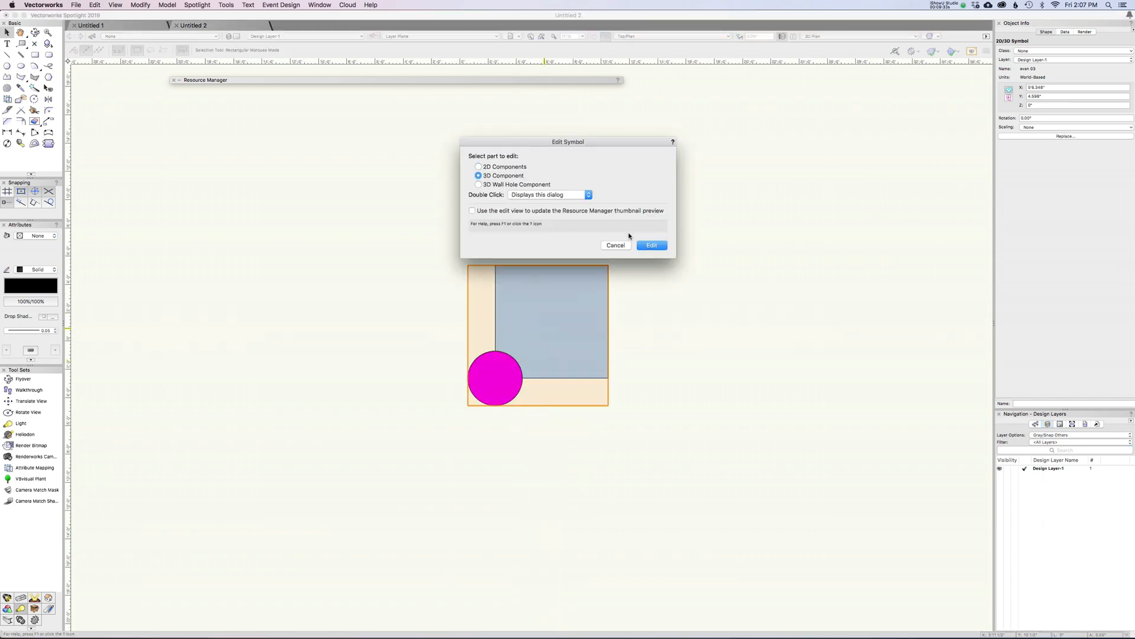
pyautogui.click(650, 244)
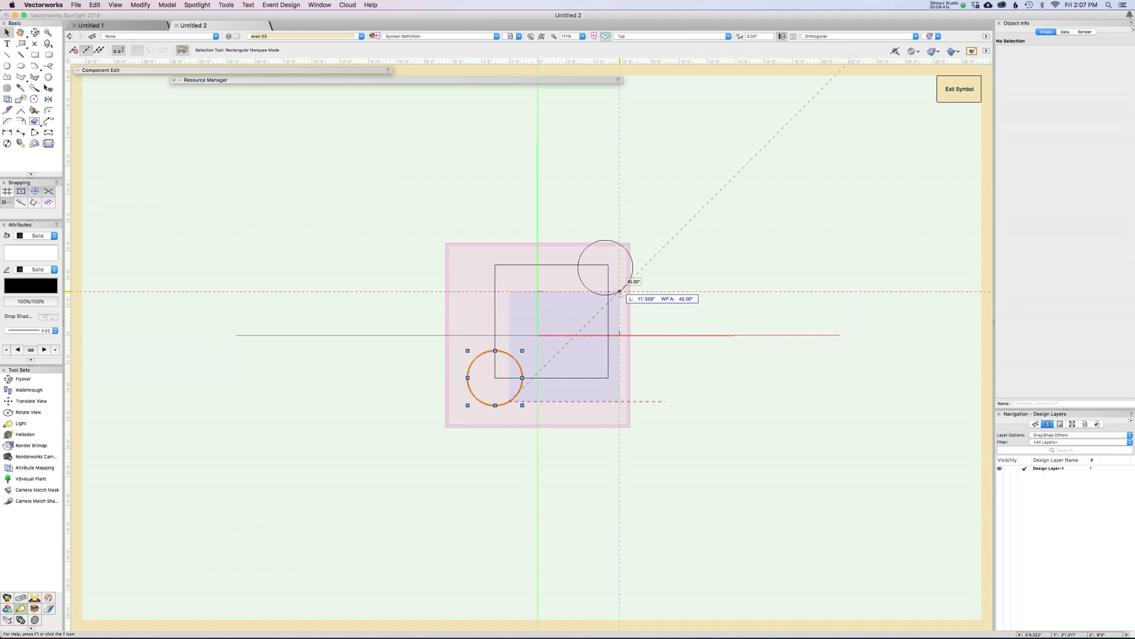
pyautogui.moveTo(494, 376); pyautogui.dragTo(603, 315)
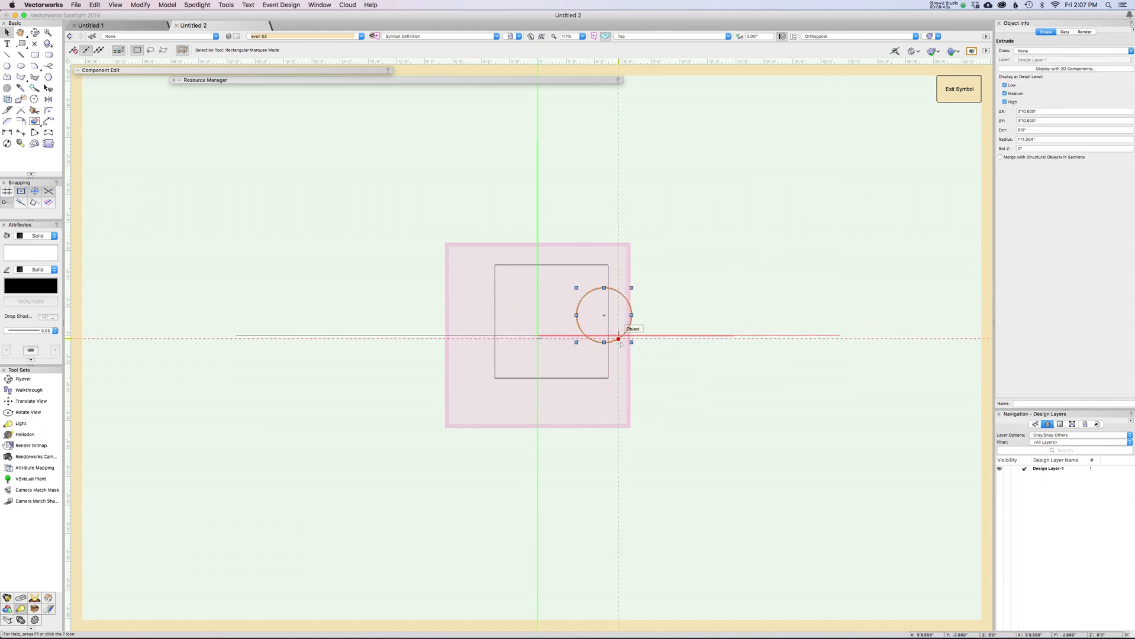
pyautogui.click(959, 88)
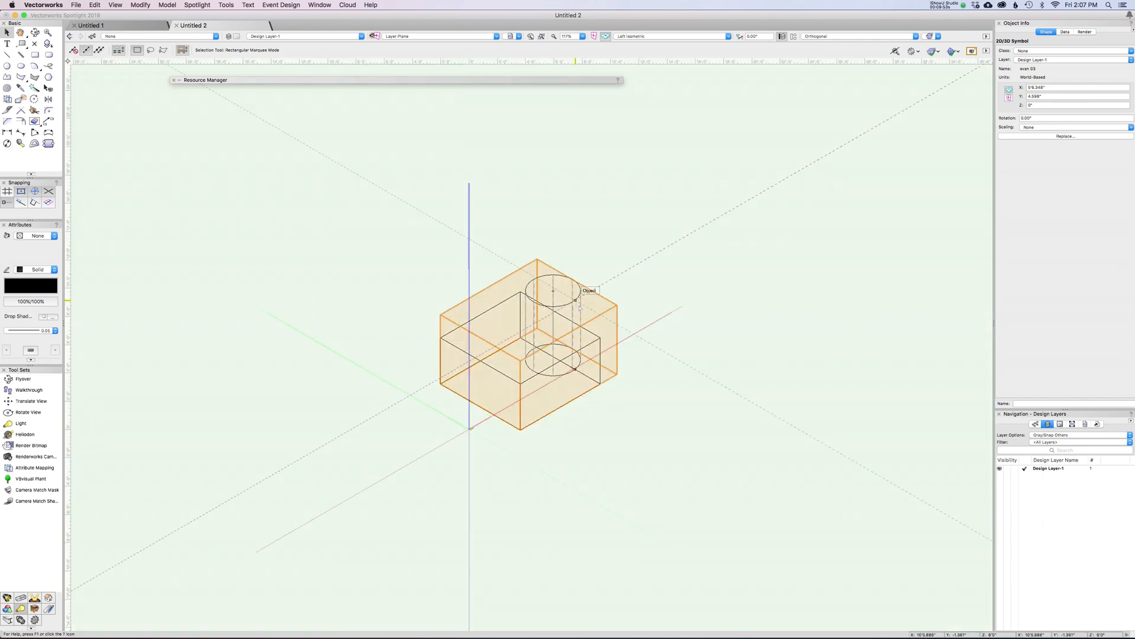
pyautogui.scroll(3)
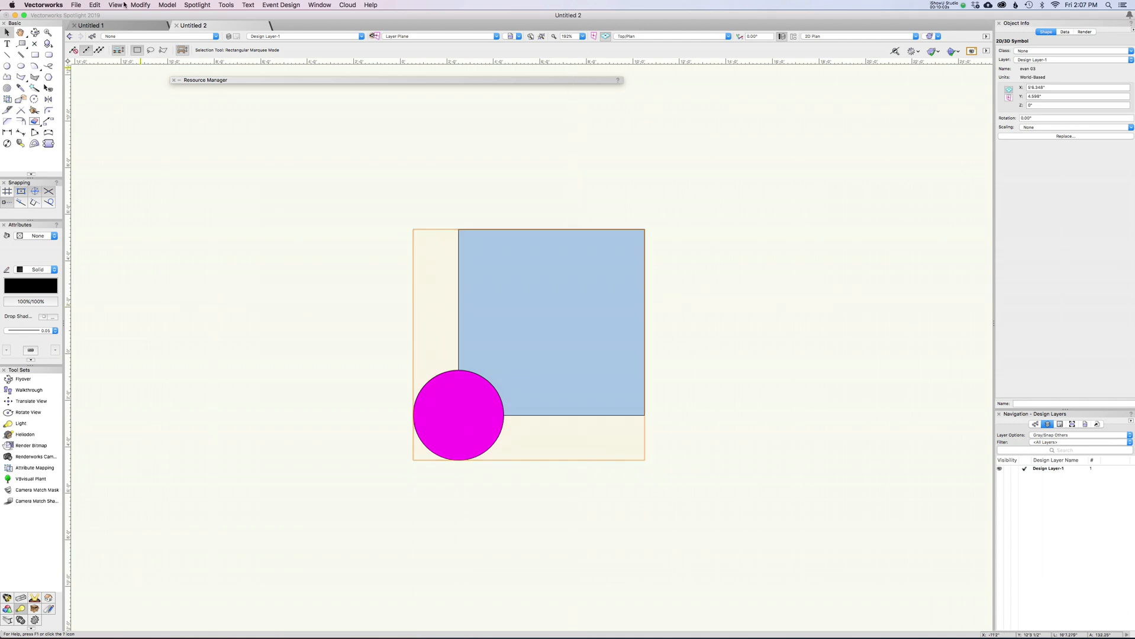
# - Convert the placed evan 03 symbol to a group using Modify > Convert
pyautogui.click(140, 5)
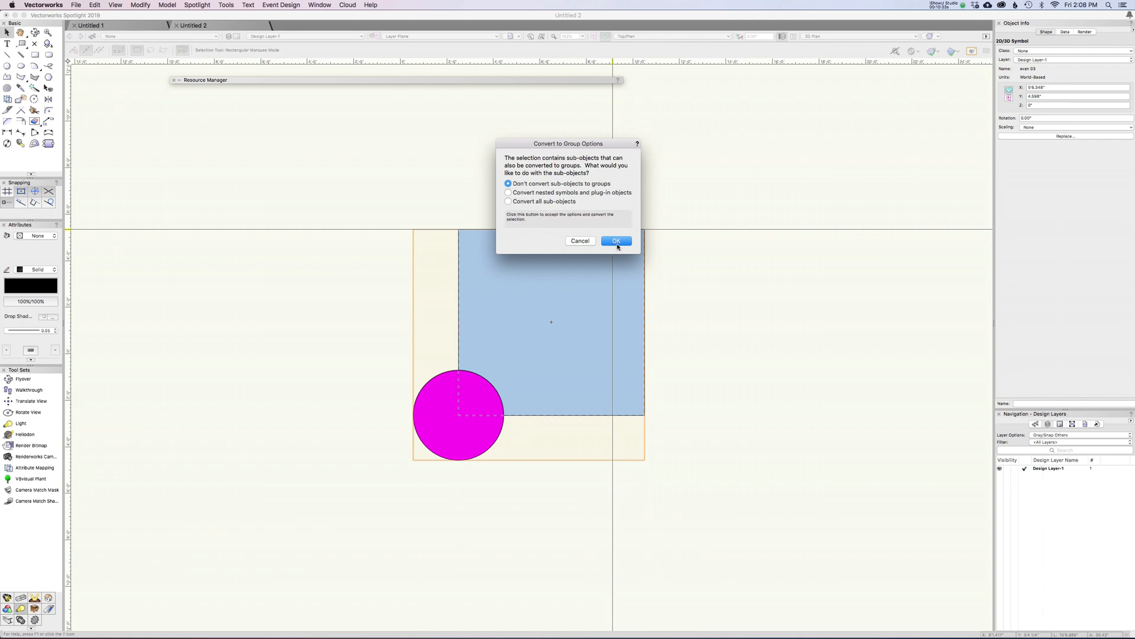
pyautogui.click(615, 241)
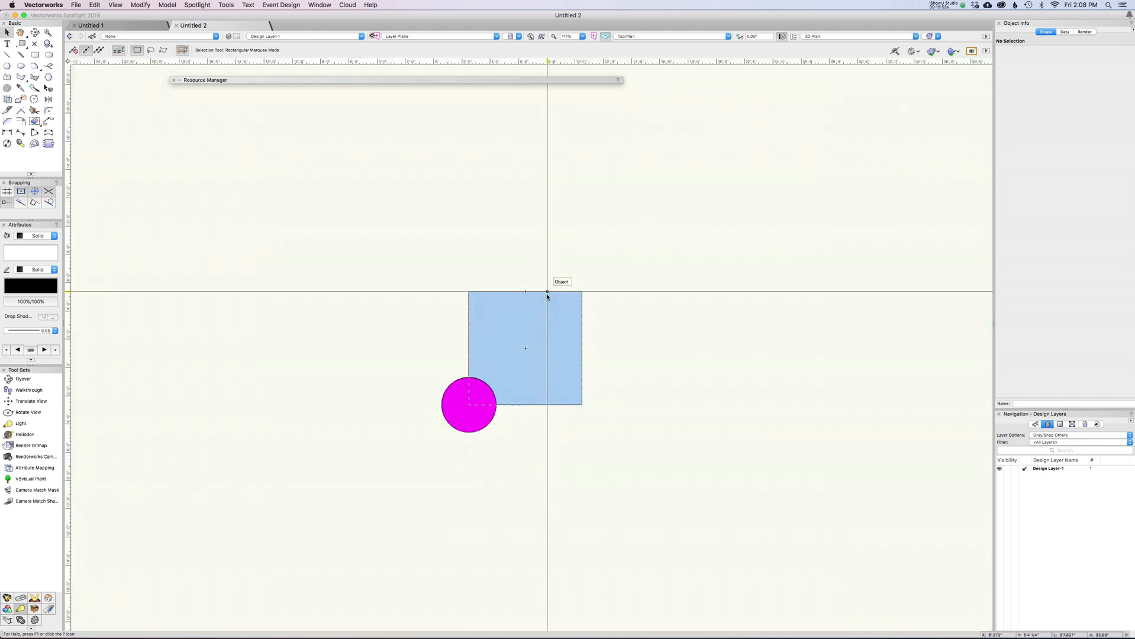
# - Convert evan 03 to a group again, leaving the box and cylinder extrudes
pyautogui.click(525, 348)
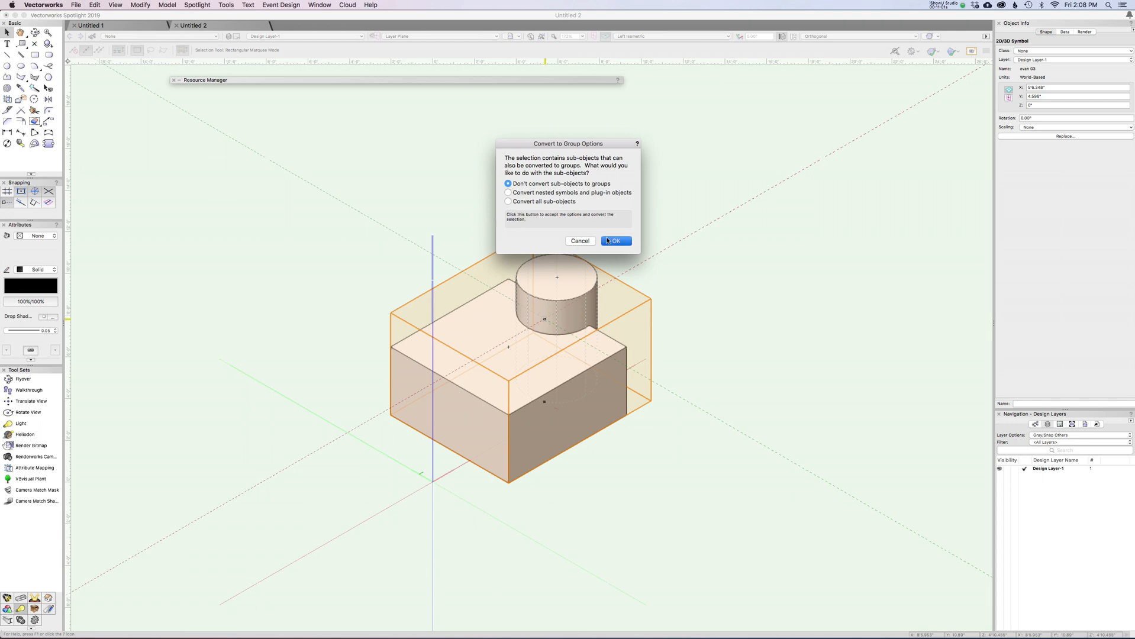
pyautogui.click(616, 241)
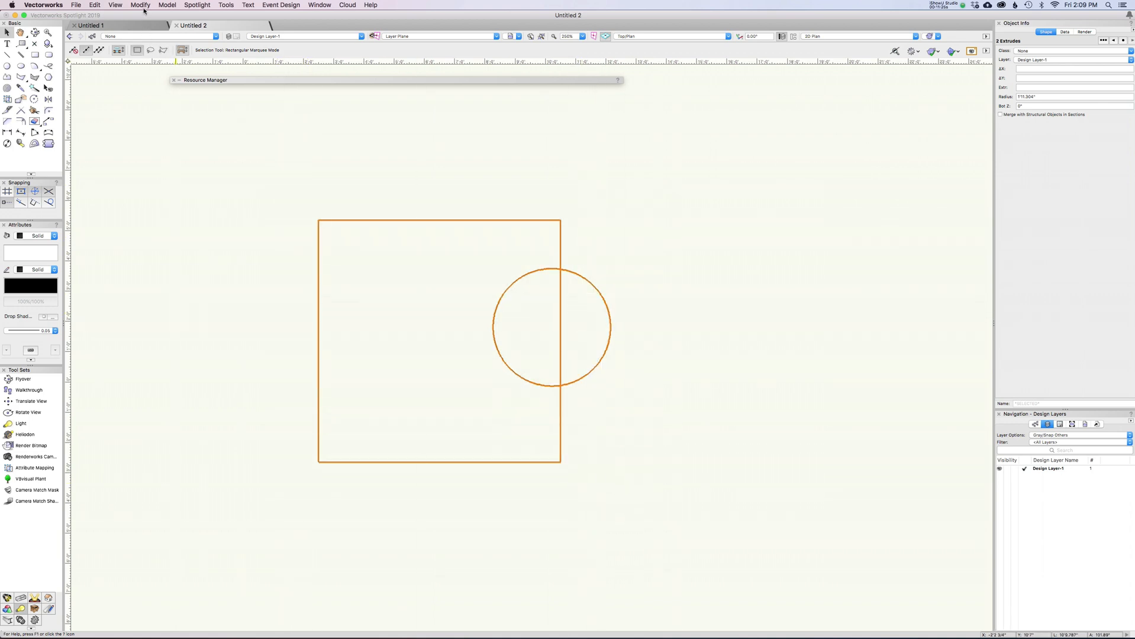
# - Create a 3D symbol named 'evan 04' from the two extrudes
pyautogui.click(140, 6)
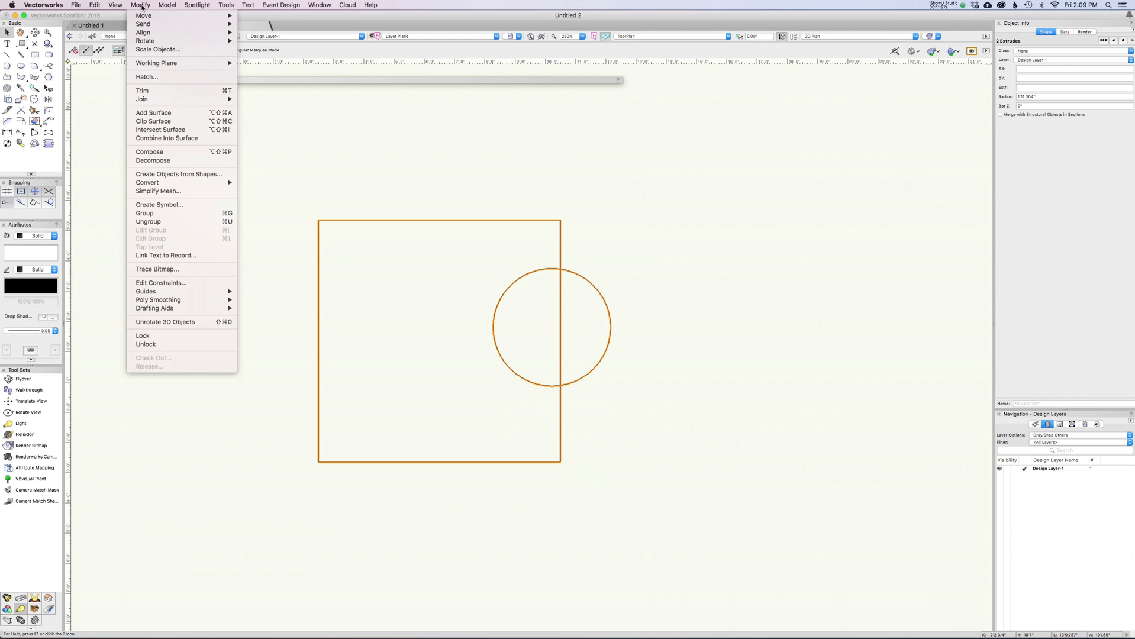
pyautogui.moveTo(159, 205)
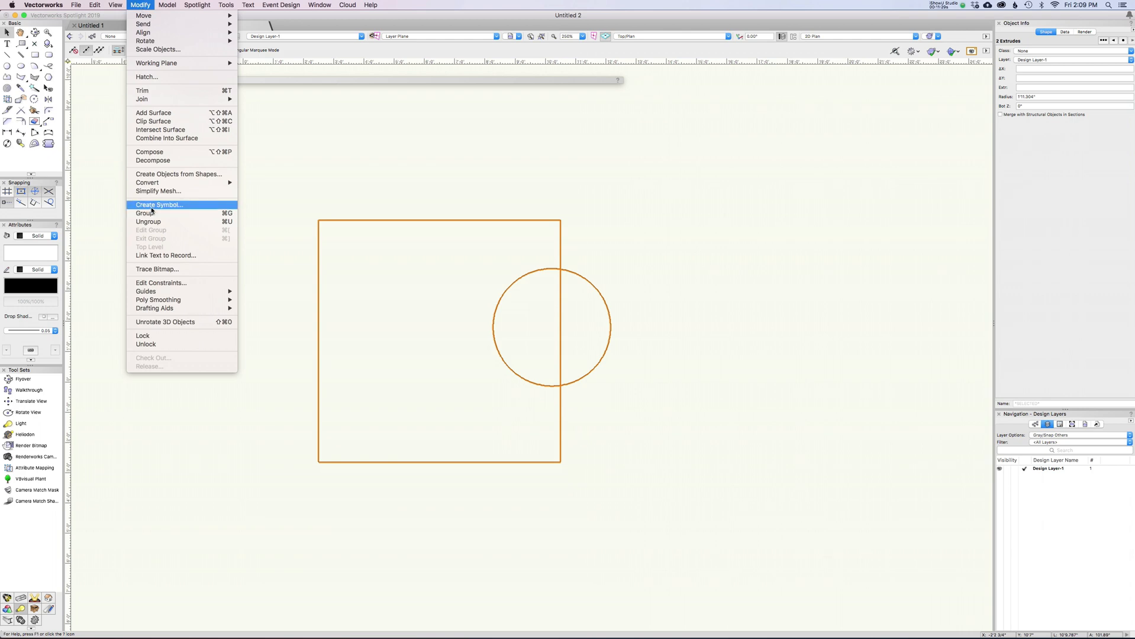
pyautogui.click(159, 205)
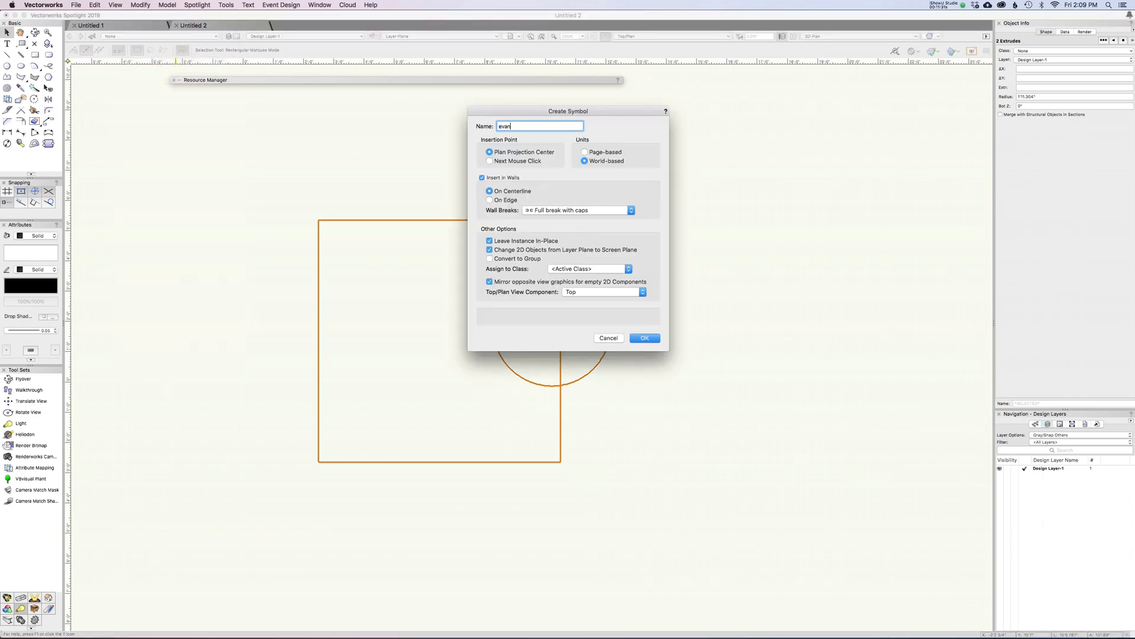
pyautogui.click(643, 338)
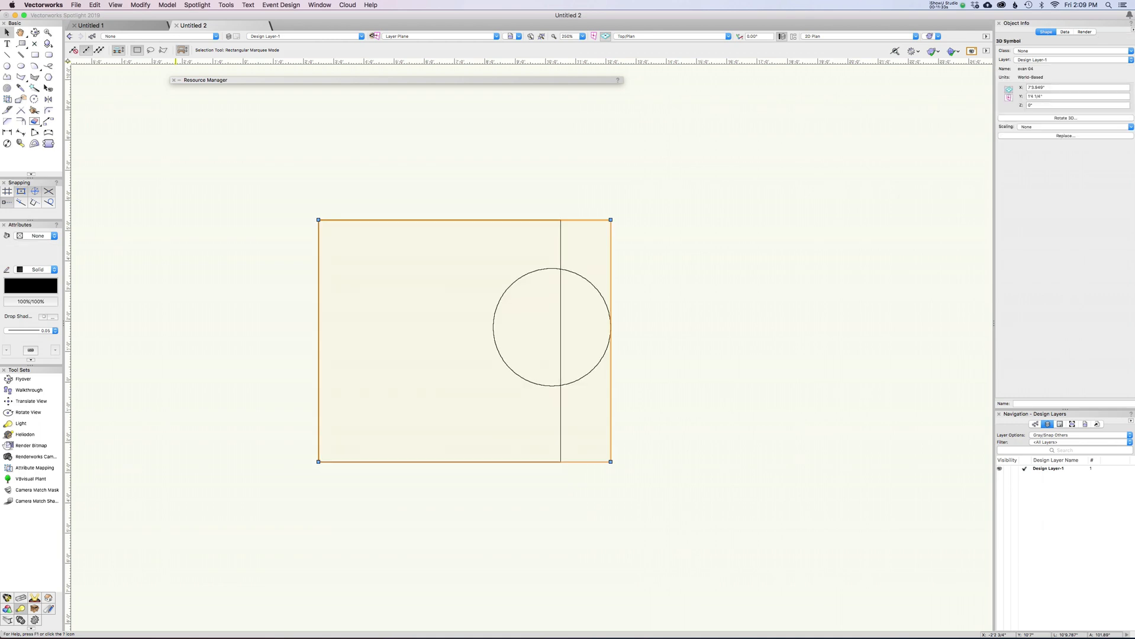
pyautogui.moveTo(1099, 66)
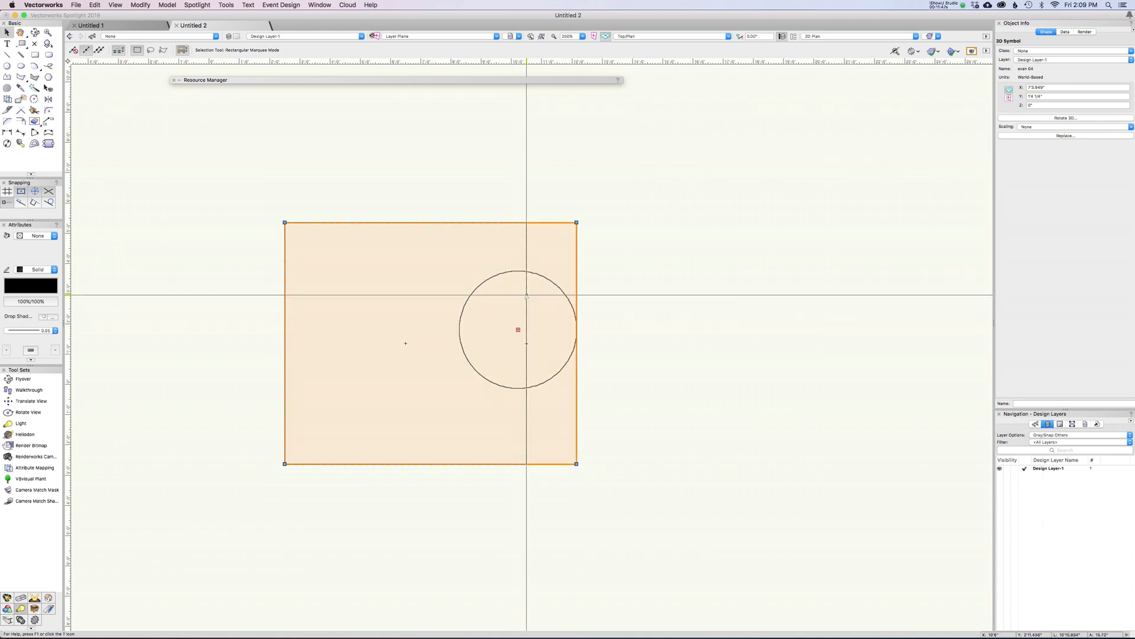
pyautogui.doubleClick(516, 330)
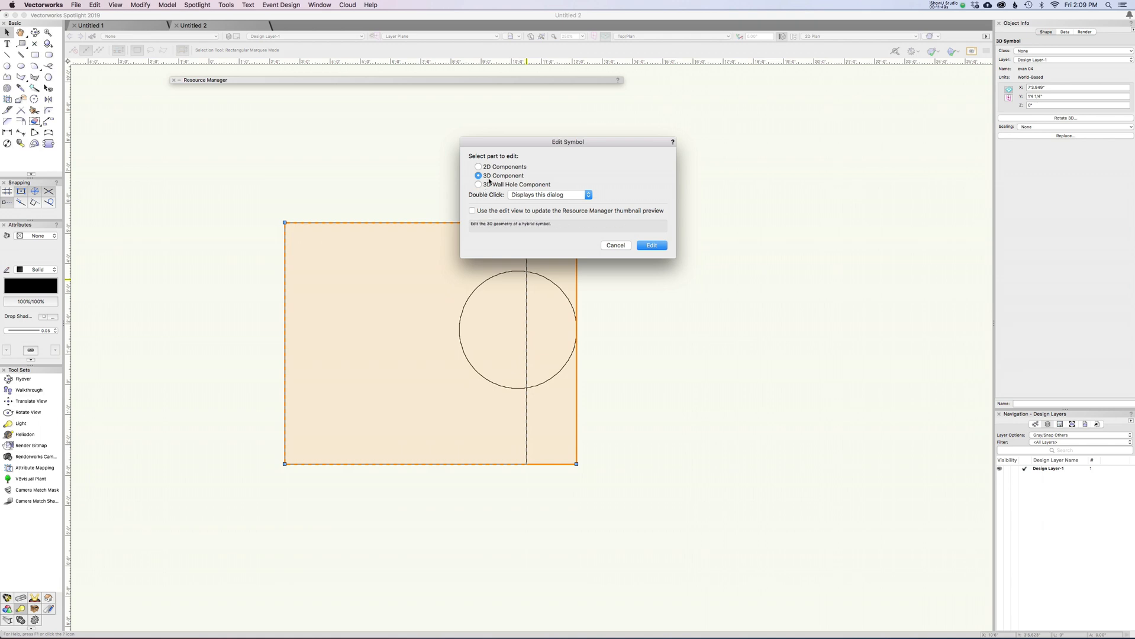
# - Draw a magenta circle over the square's right edge in evan 04's 2D component
pyautogui.click(651, 244)
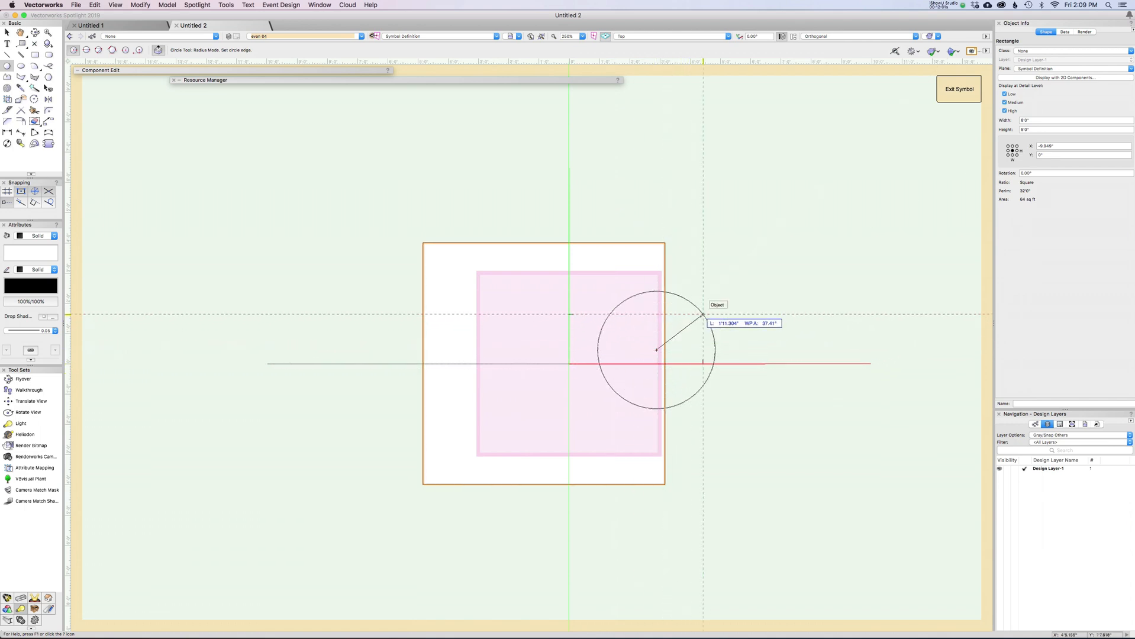
pyautogui.click(655, 312)
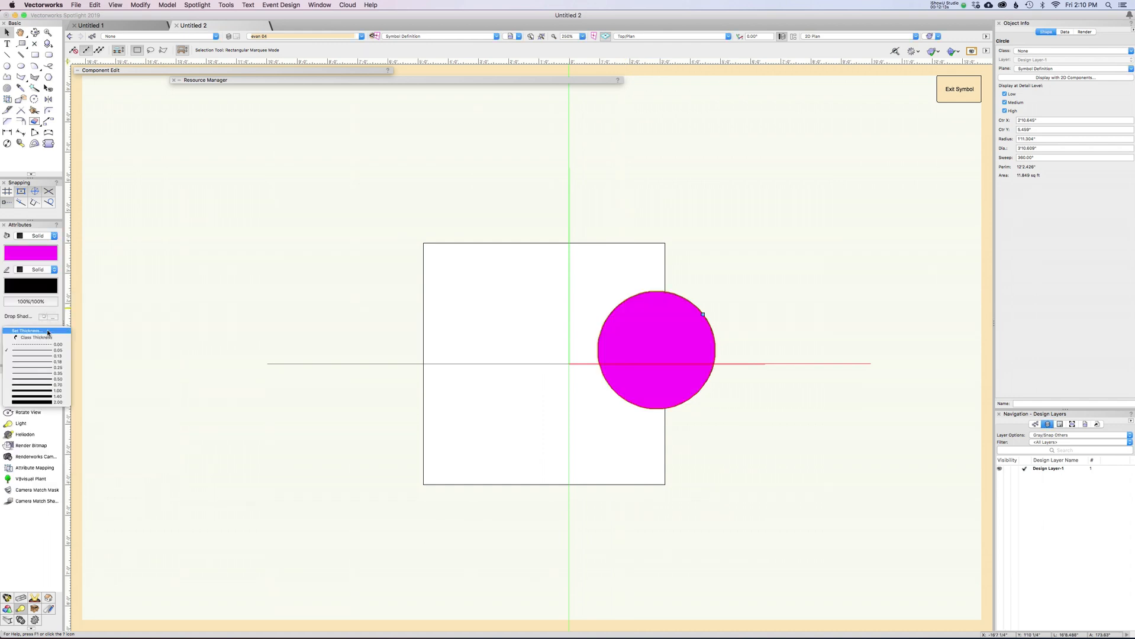
pyautogui.click(49, 384)
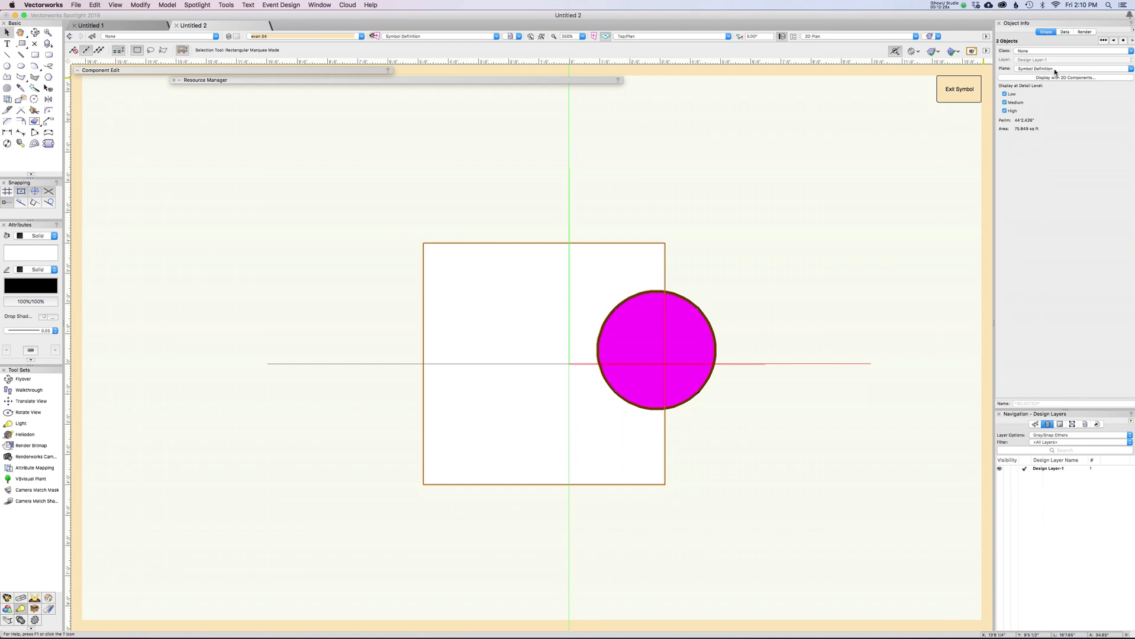
# - Set the square and magenta circle to the Screen plane
pyautogui.click(1071, 68)
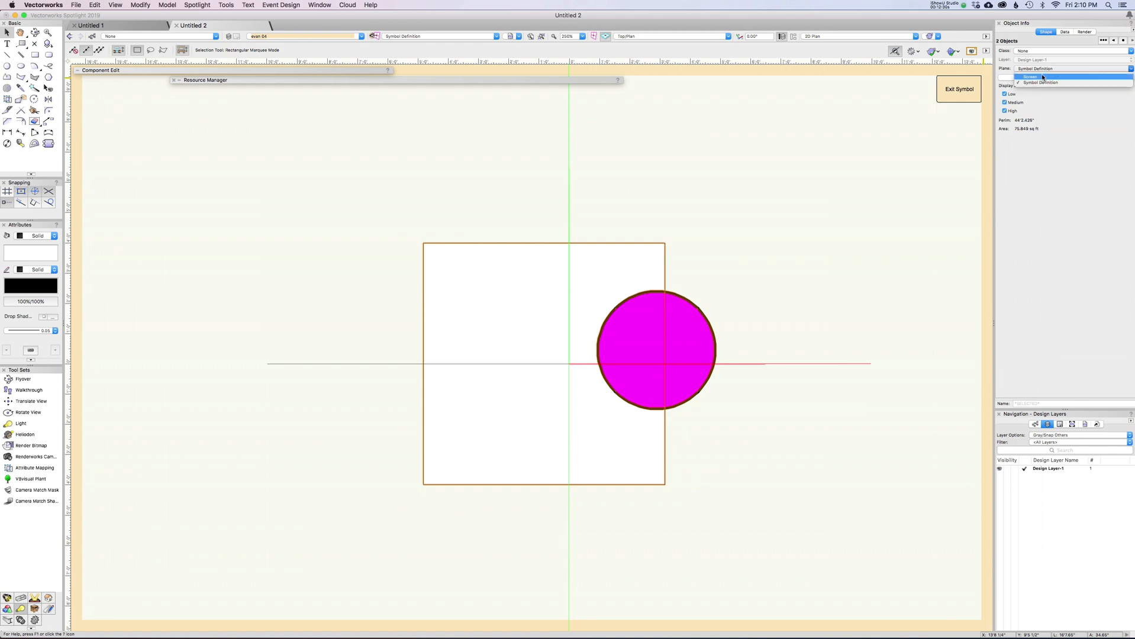
pyautogui.click(1028, 77)
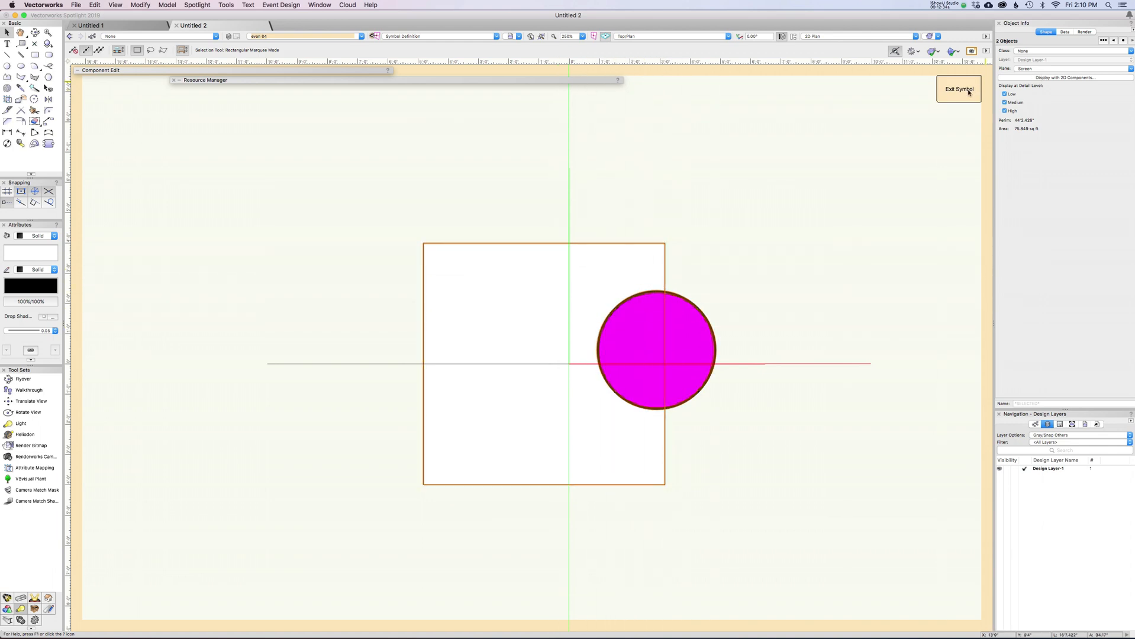
pyautogui.click(959, 88)
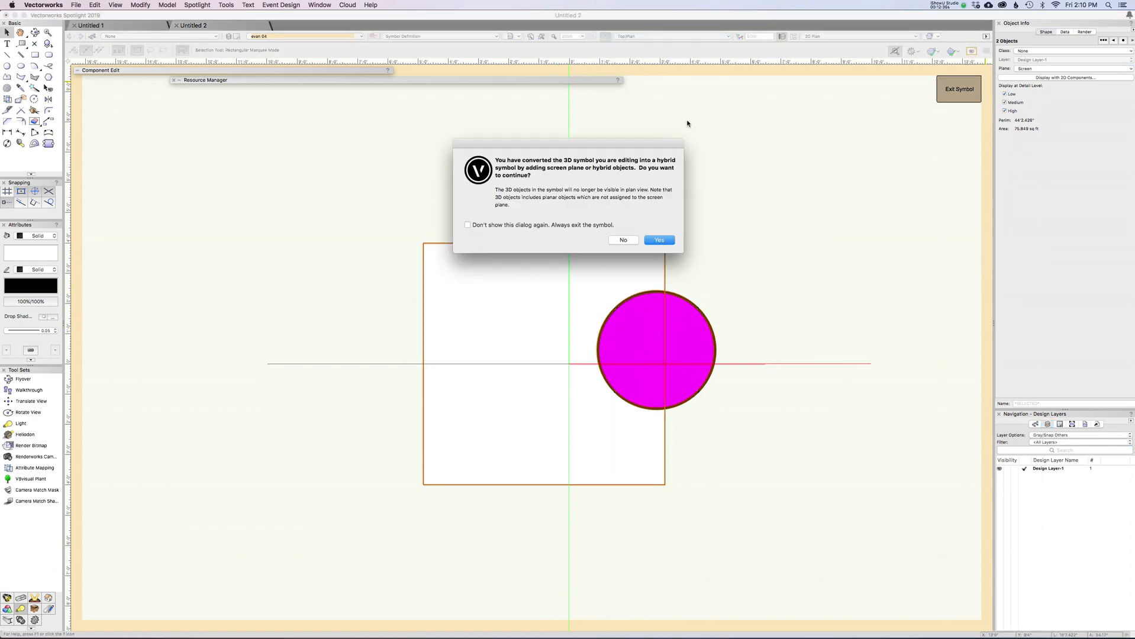
pyautogui.moveTo(616, 173)
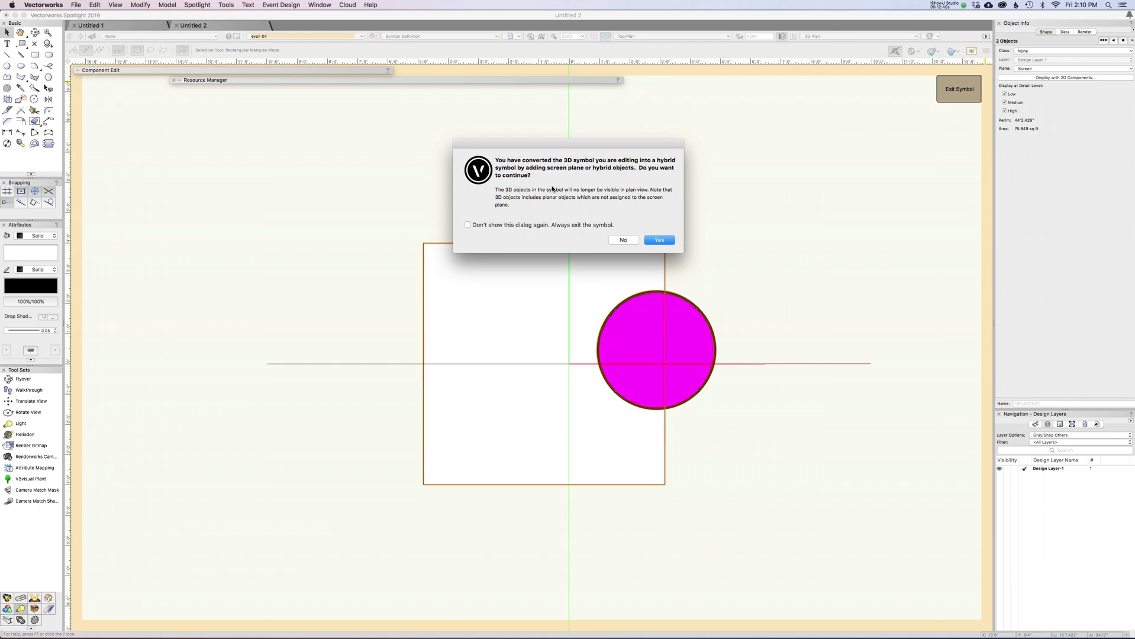
pyautogui.click(657, 240)
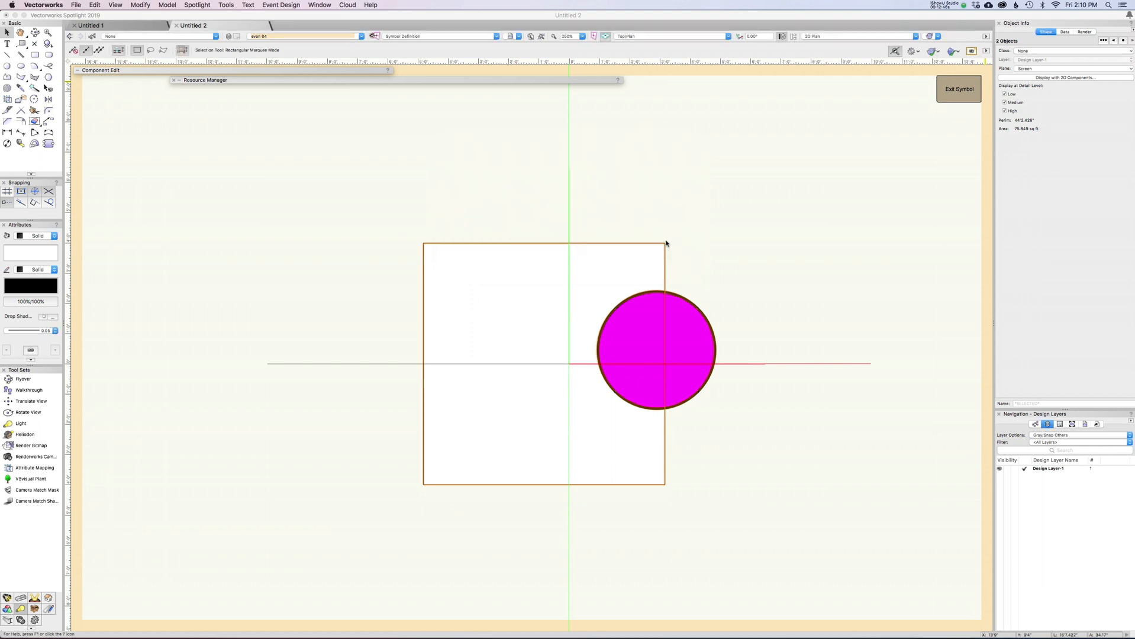
# - Exit the symbol and accept converting evan 04 into a 2D/3D hybrid
pyautogui.click(959, 89)
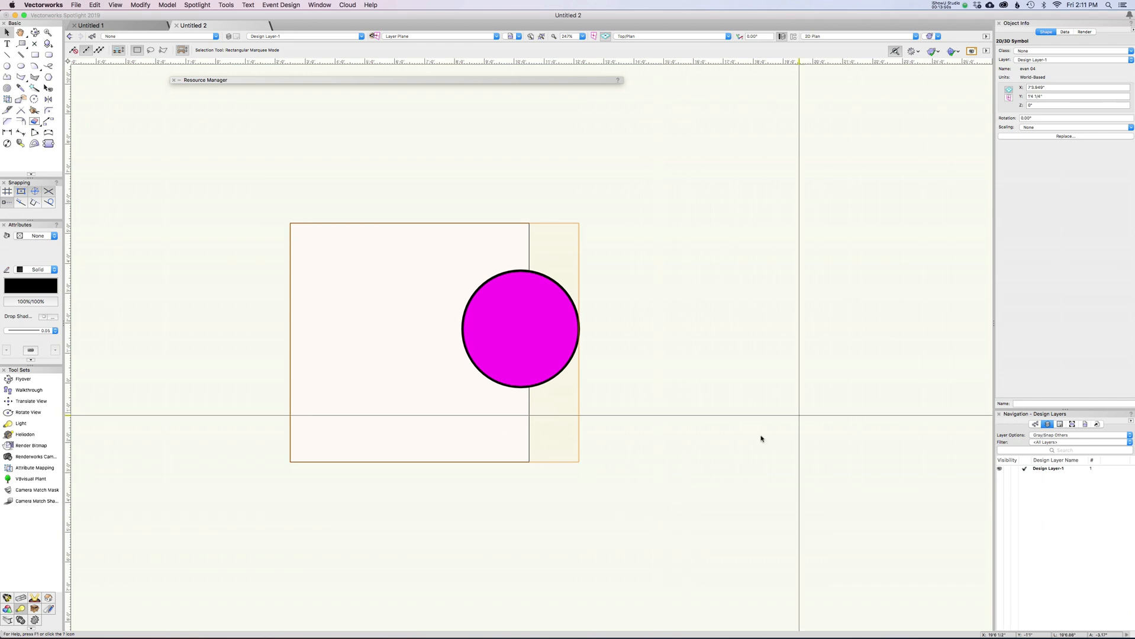
pyautogui.click(944, 5)
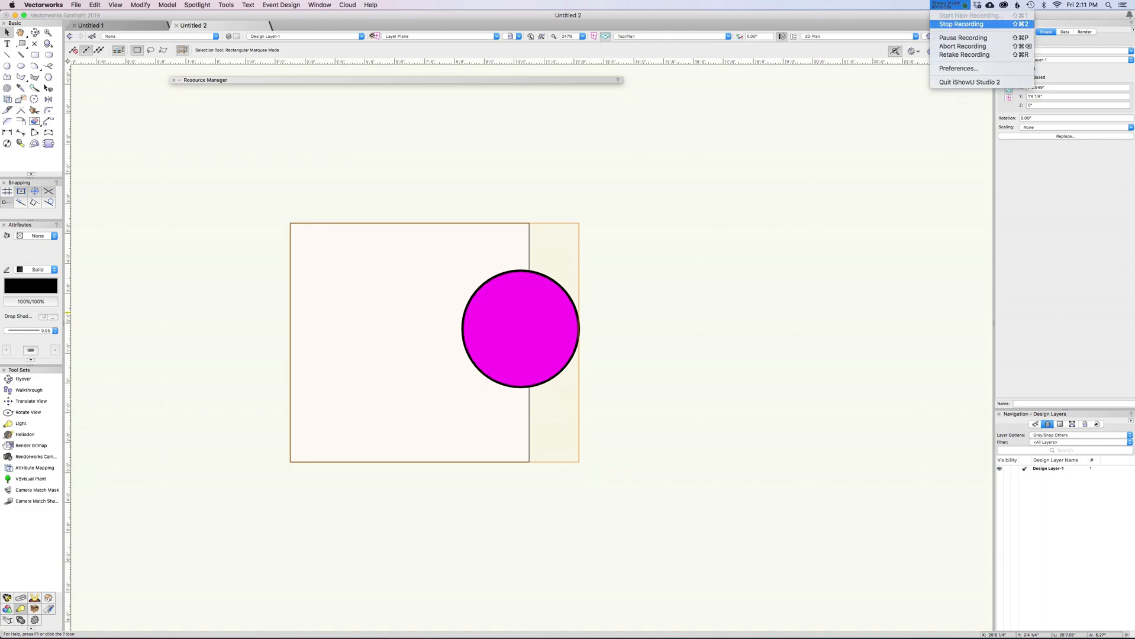